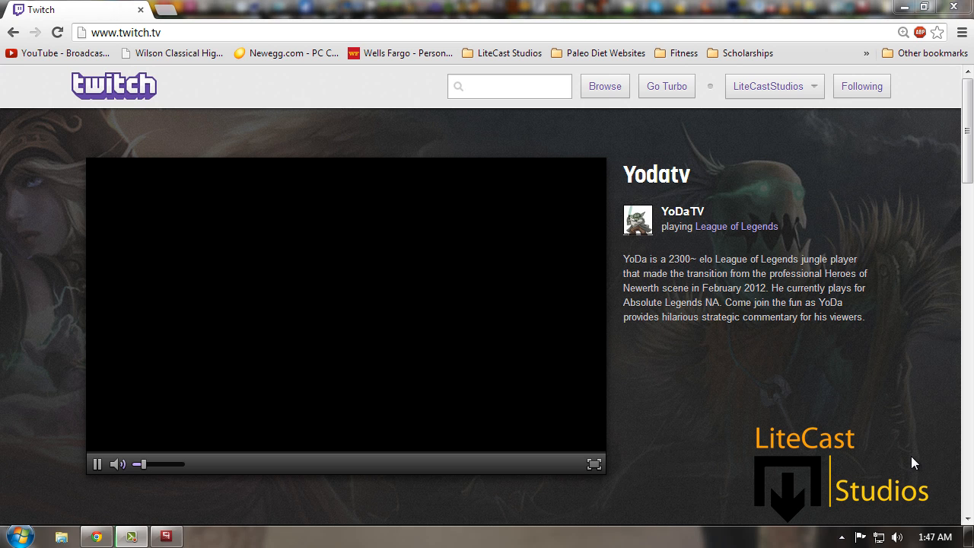
mouse_move(881, 191)
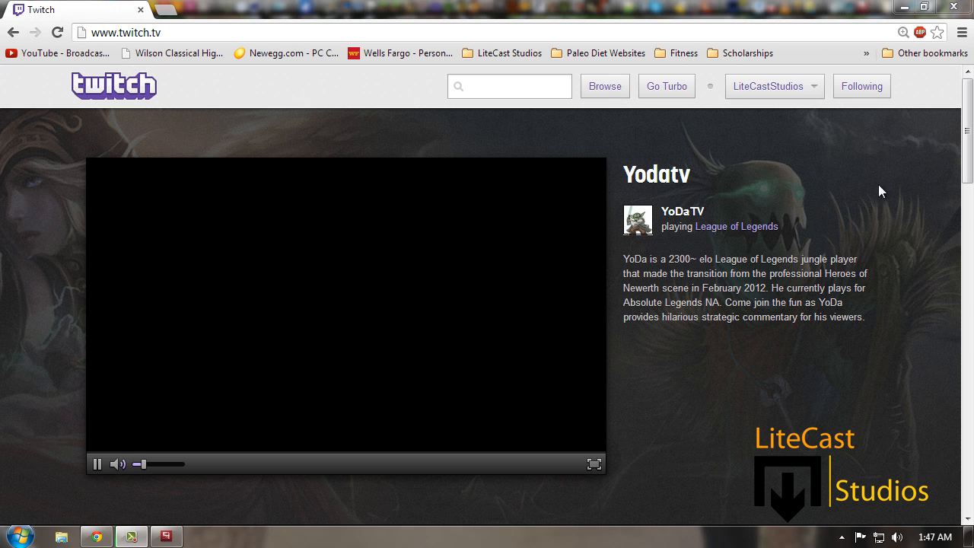
Step: Choose Dashboard from the Twitch account dropdown to reach the Broadcaster Dashboard
left_click(768, 86)
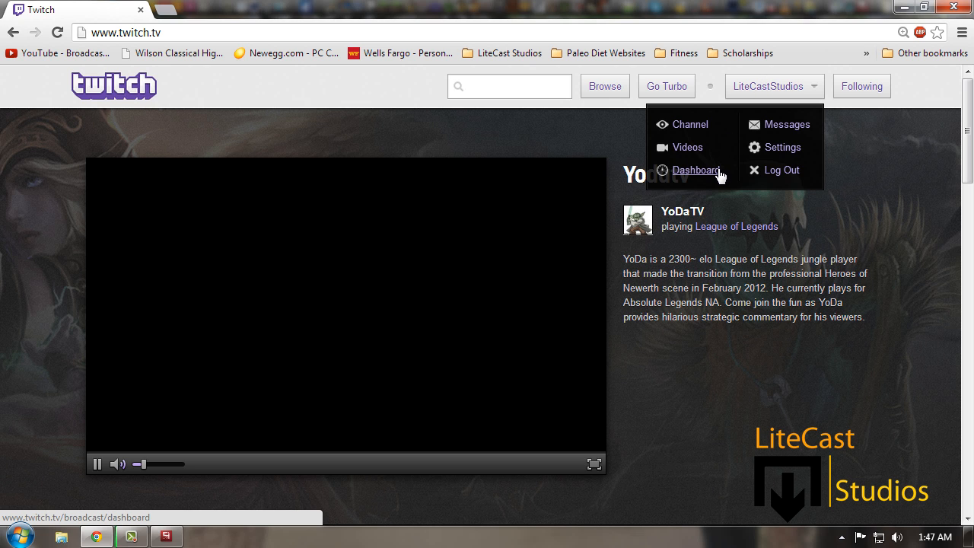
left_click(696, 170)
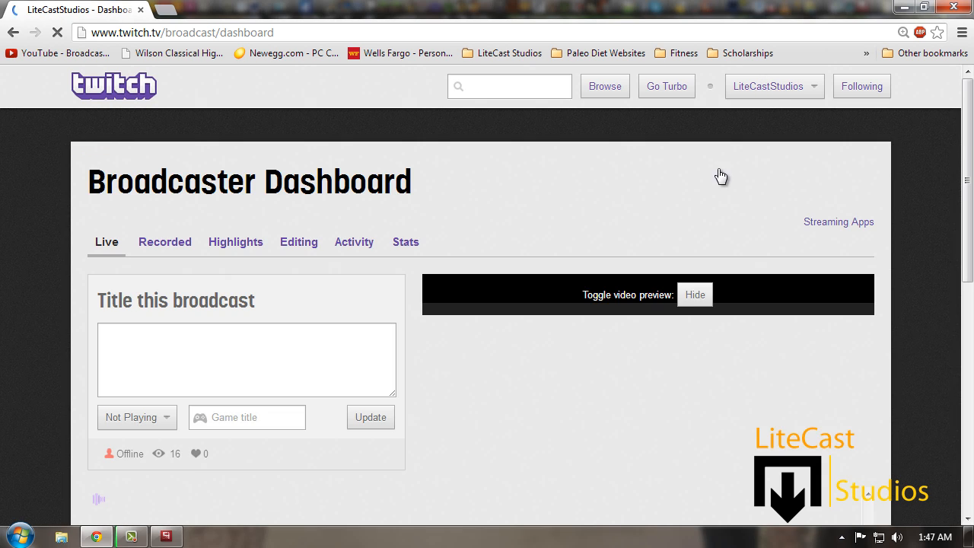
left_click(774, 86)
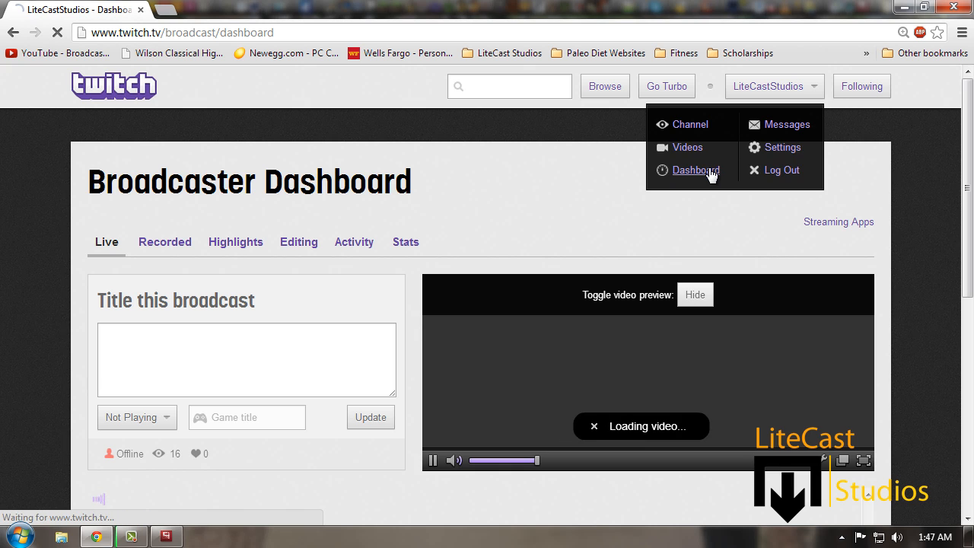
left_click(693, 170)
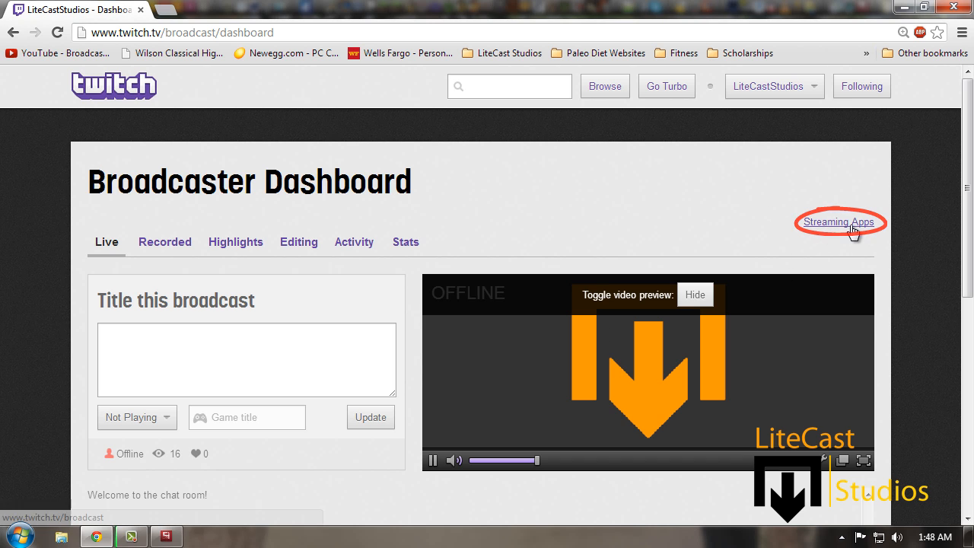
Step: Open Streaming Apps from the dashboard and scroll down to the Flash Media Encoder entry
left_click(839, 221)
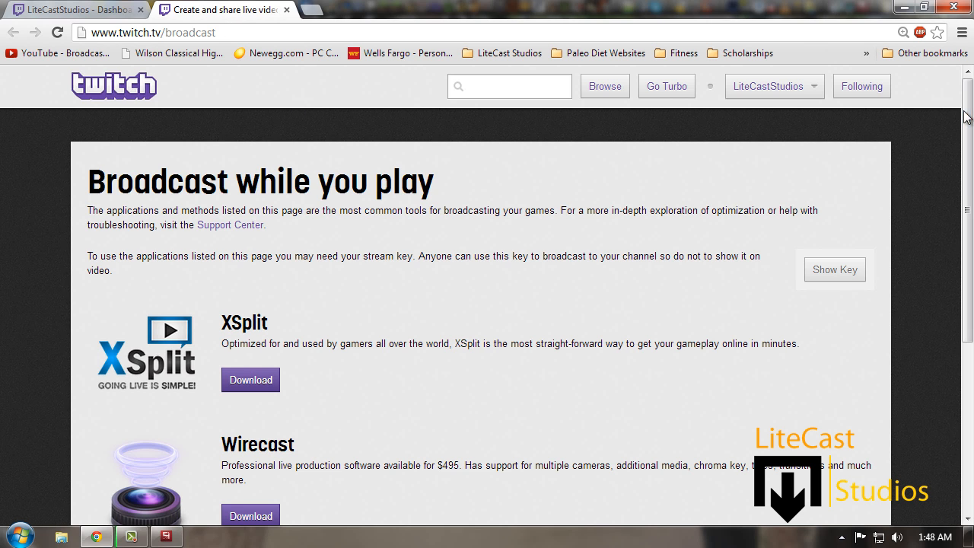
scroll("down", 3)
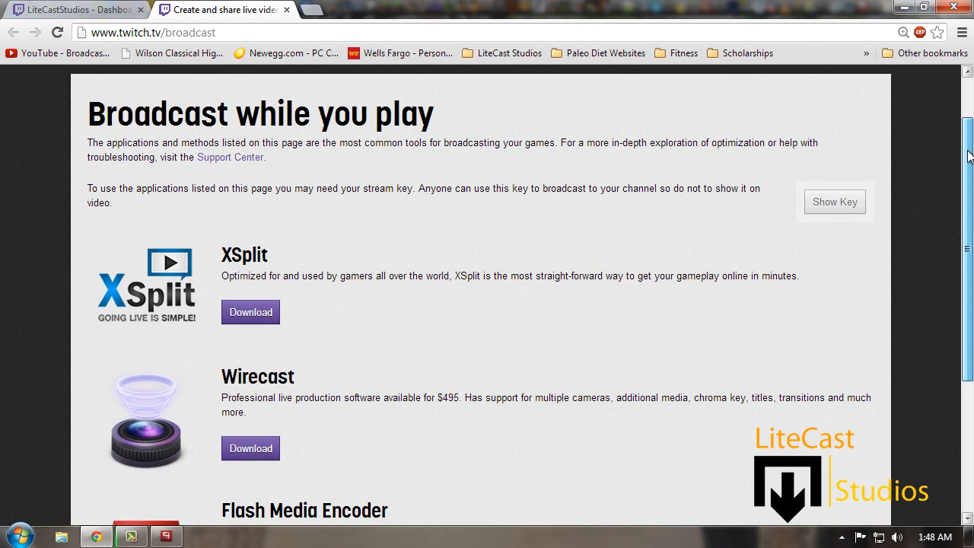
scroll("down", 3)
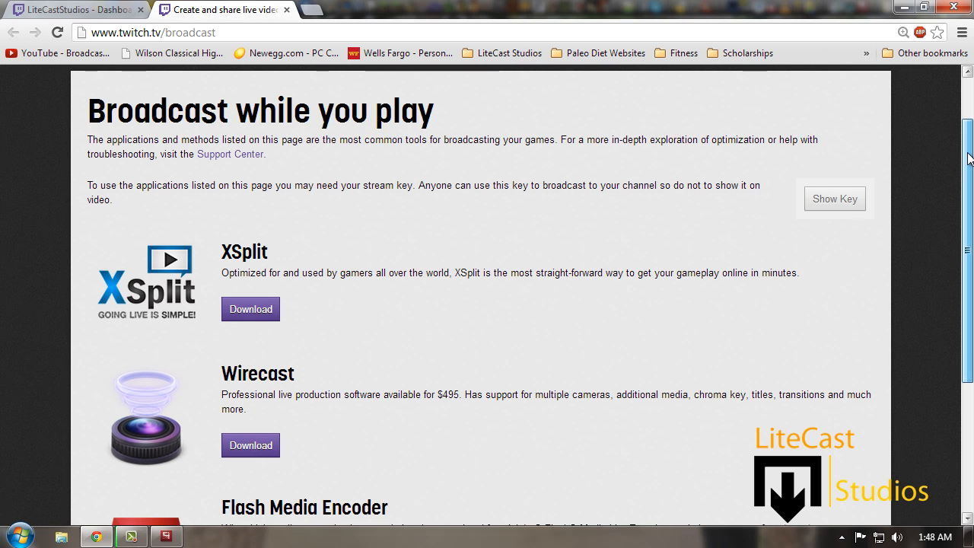
scroll("down", 3)
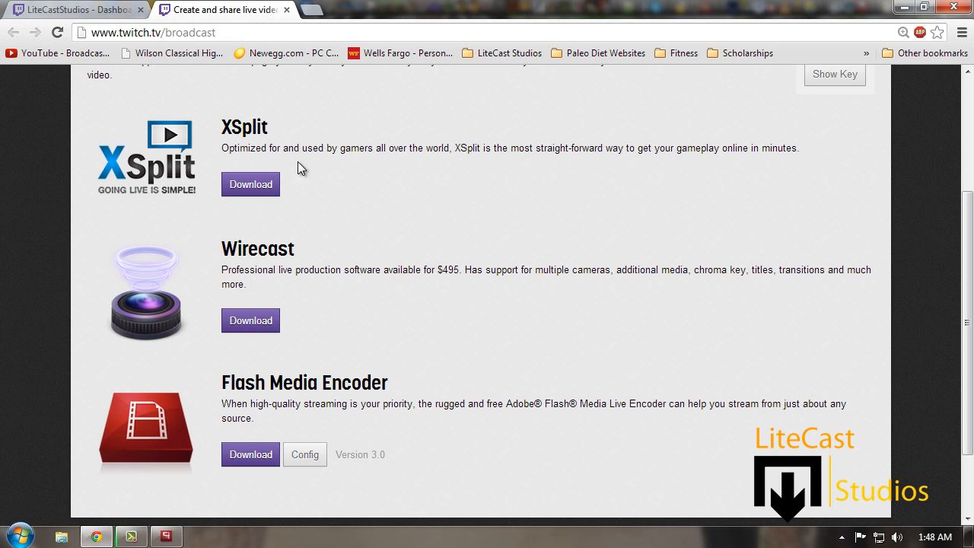
mouse_move(269, 403)
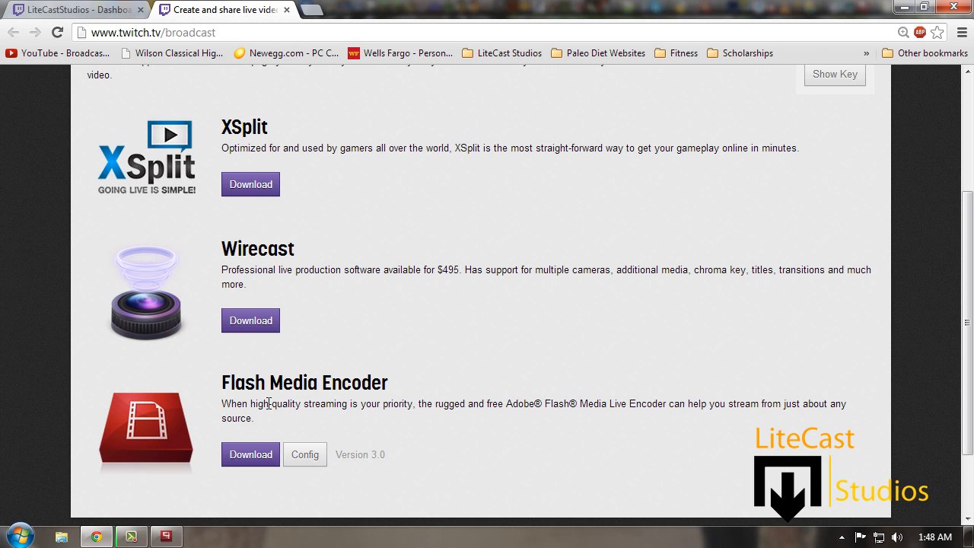
mouse_move(430, 418)
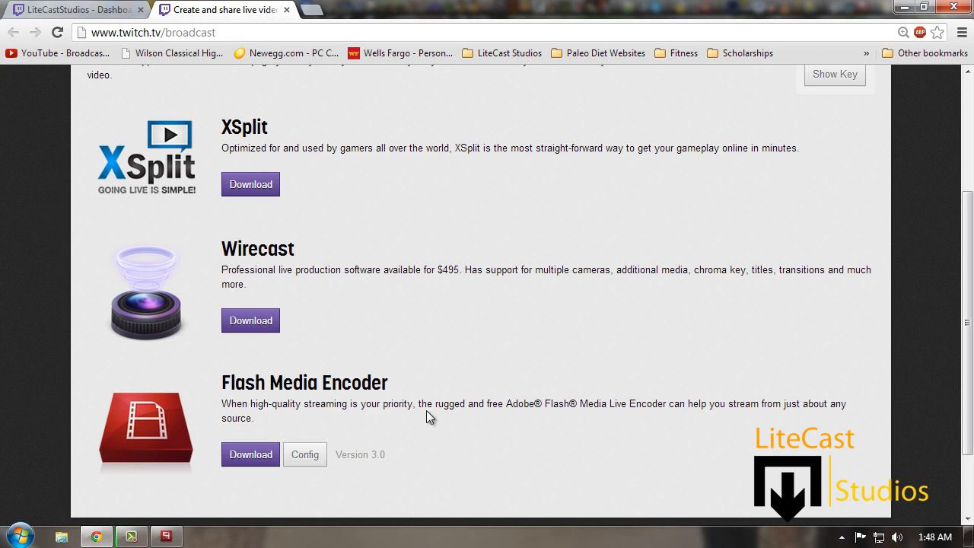
mouse_move(394, 237)
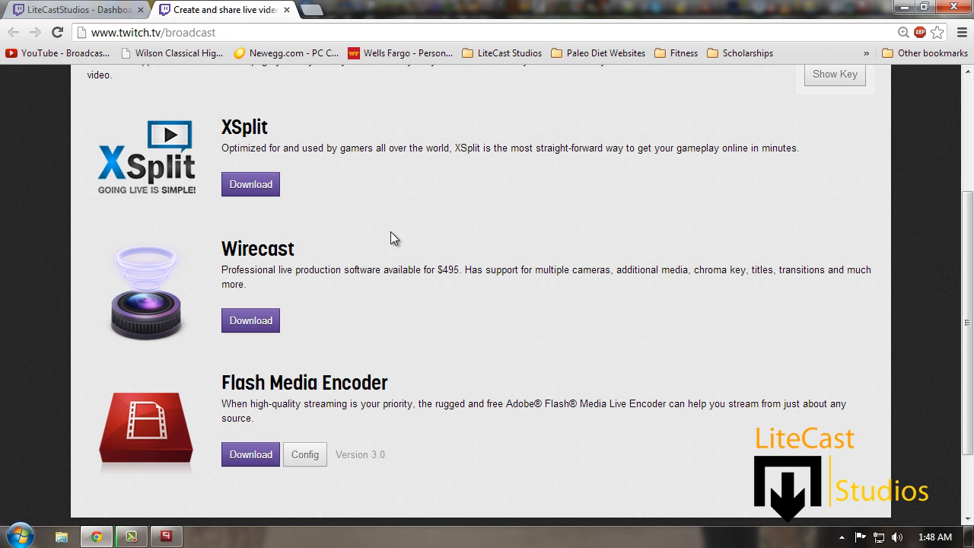
type("= CRAP")
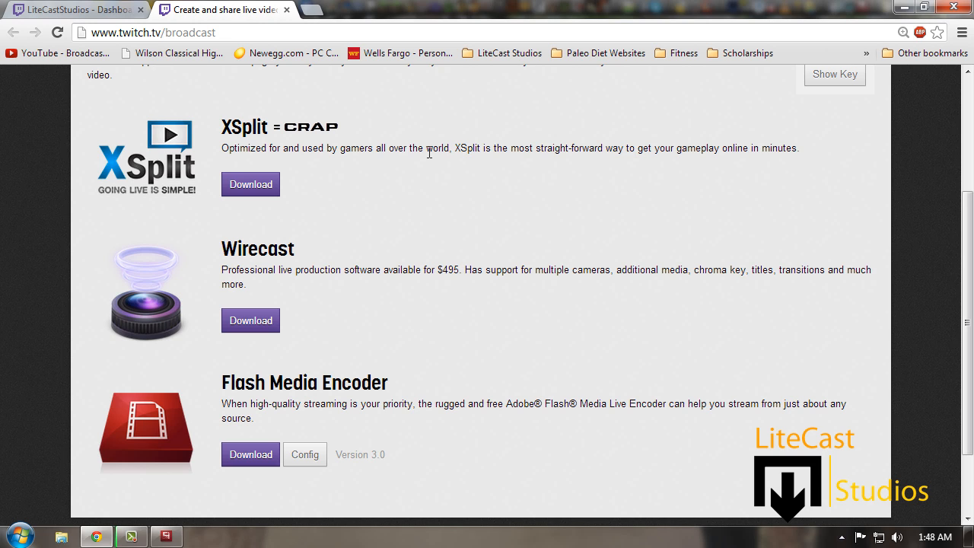
mouse_move(316, 454)
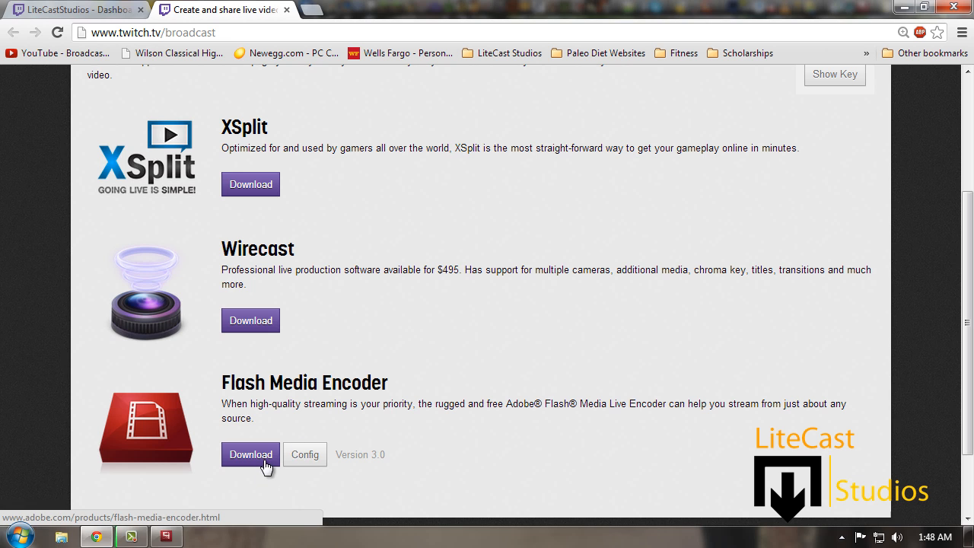
left_click(251, 454)
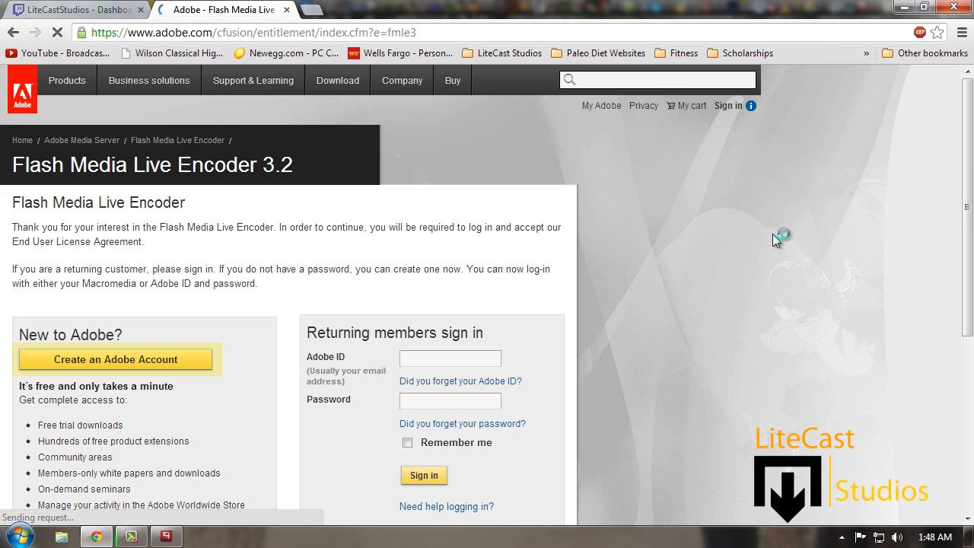
left_click(450, 359)
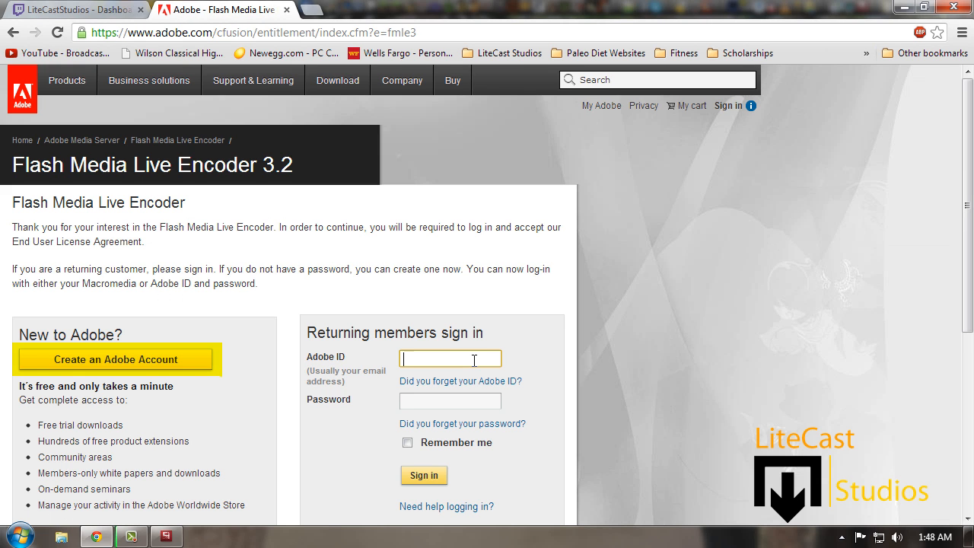
mouse_move(177, 365)
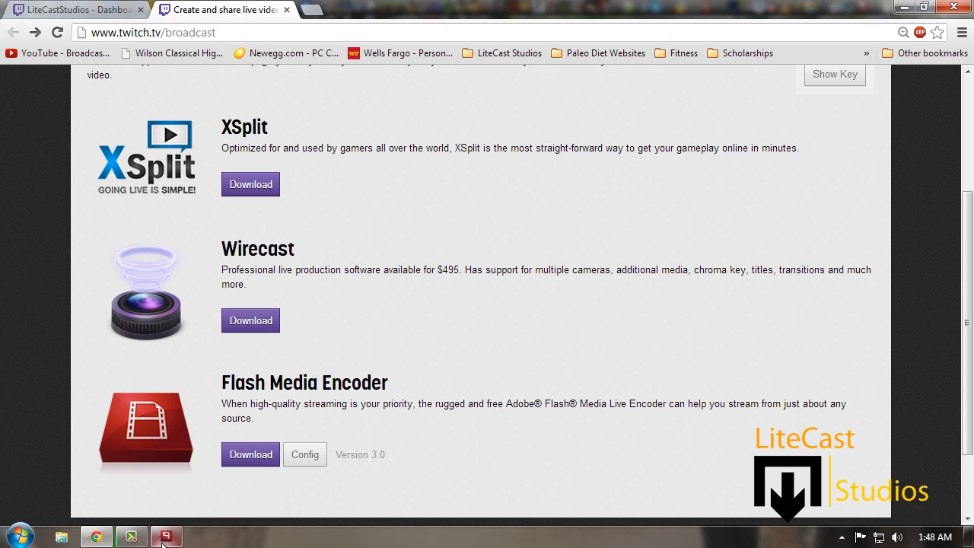
left_click(166, 537)
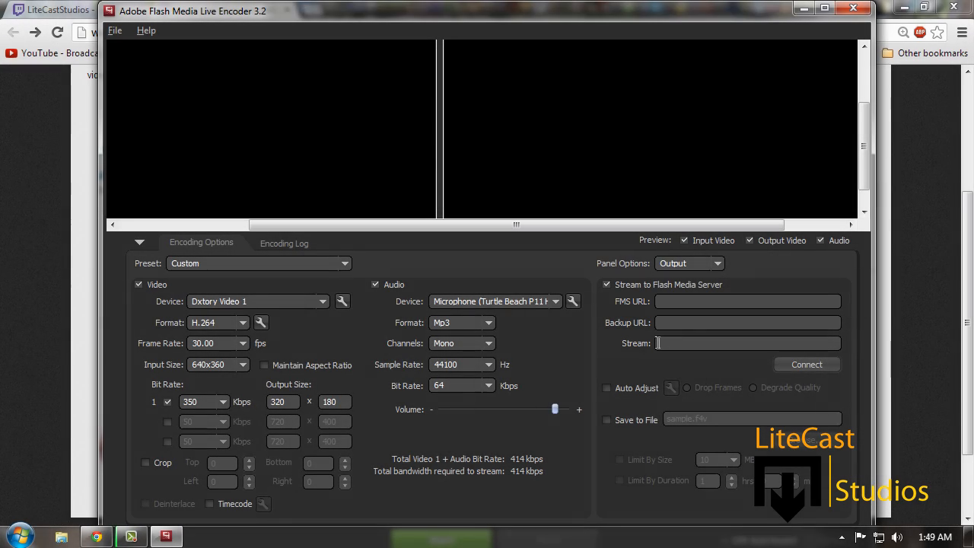
left_click(748, 343)
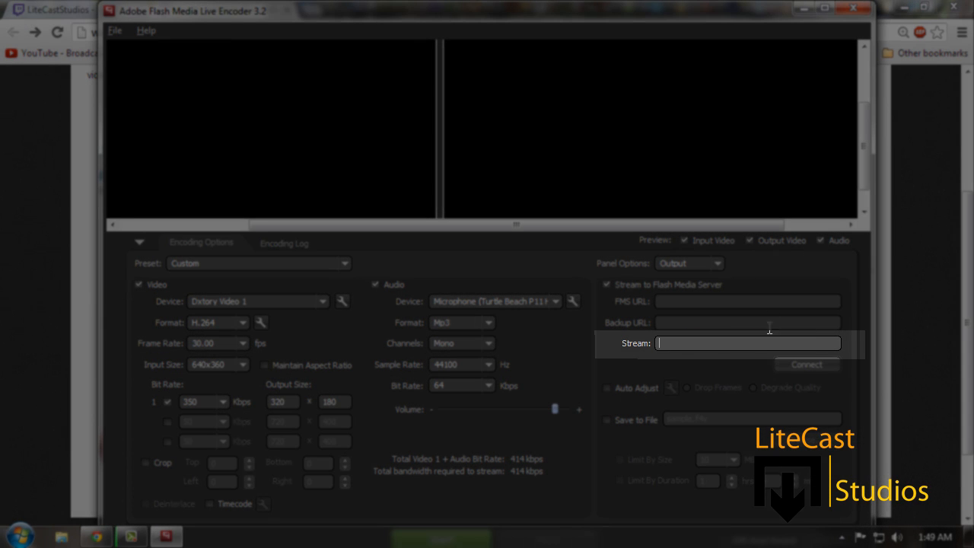
mouse_move(761, 342)
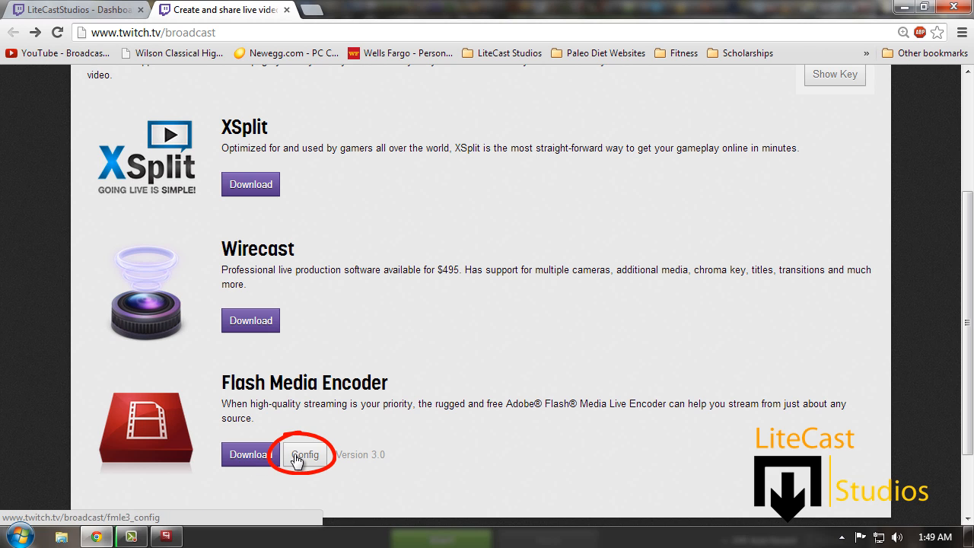
Step: Download Twitch's Flash Media Encoder config profile
left_click(304, 454)
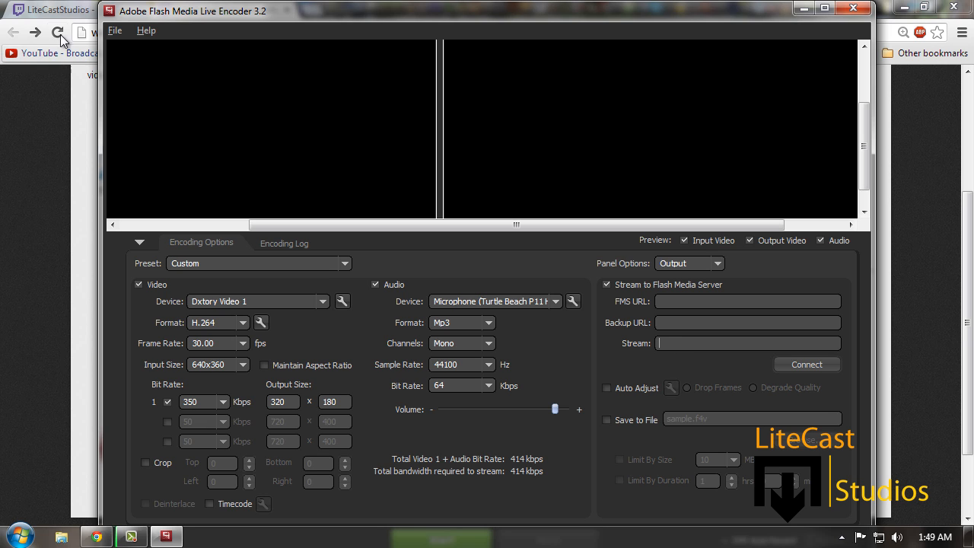
Step: Load the jtv.500k.16.9 encoding profile and acknowledge the default values warning
left_click(115, 31)
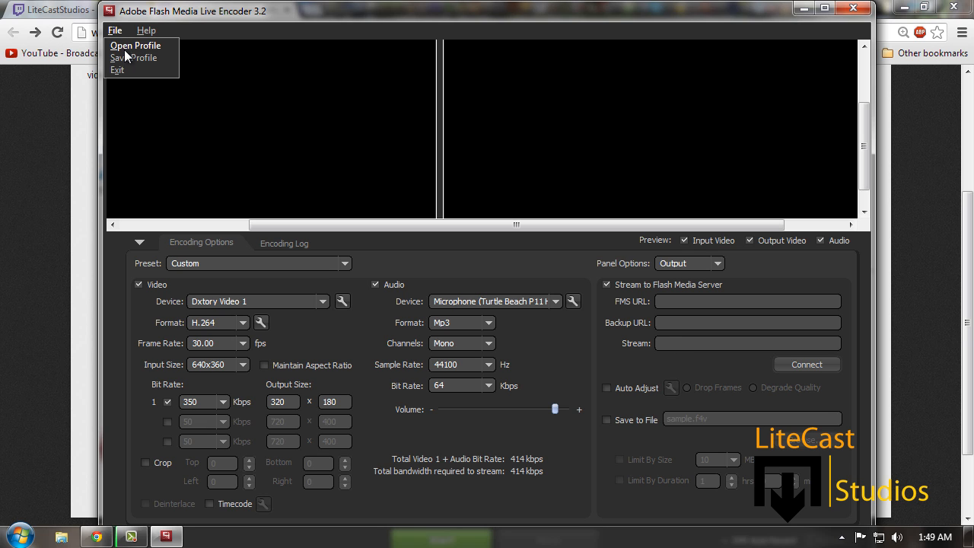
left_click(134, 44)
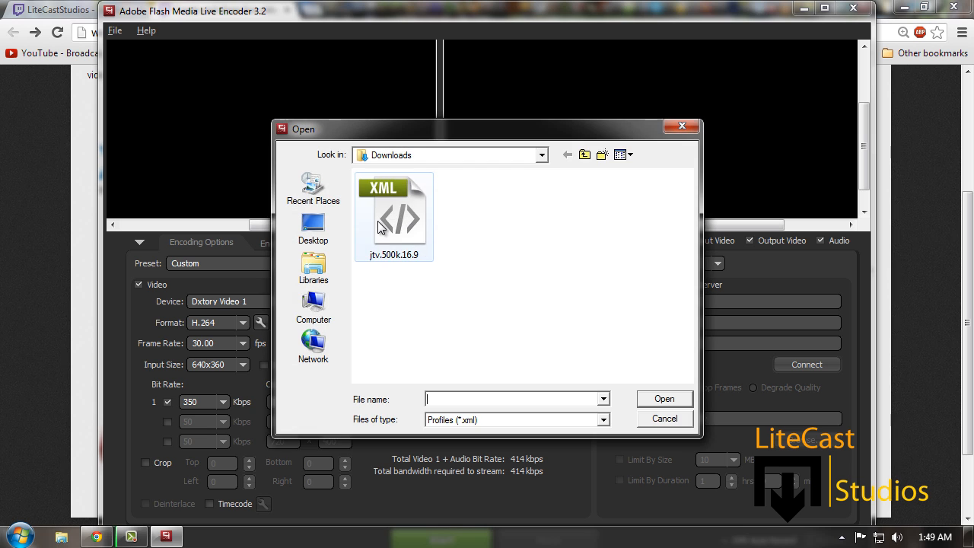
double_click(393, 215)
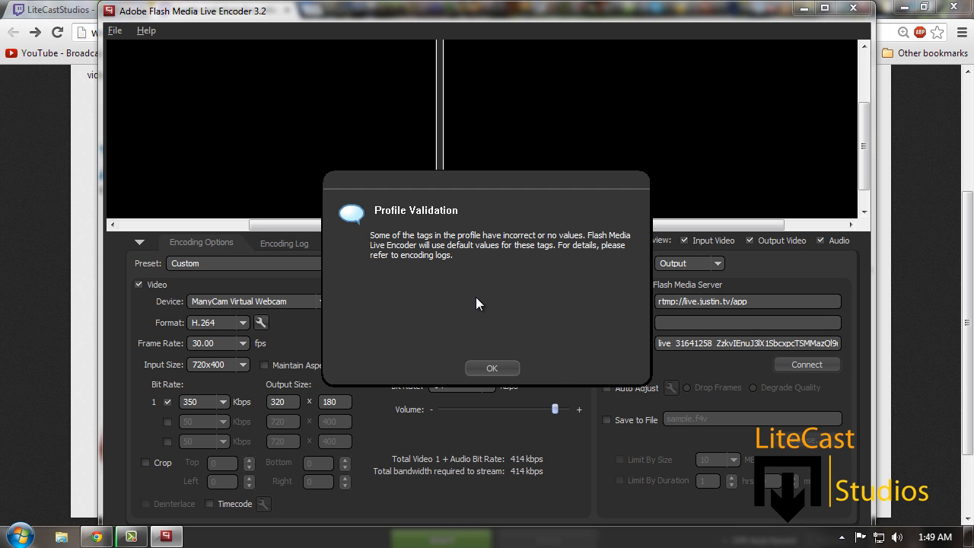
mouse_move(363, 368)
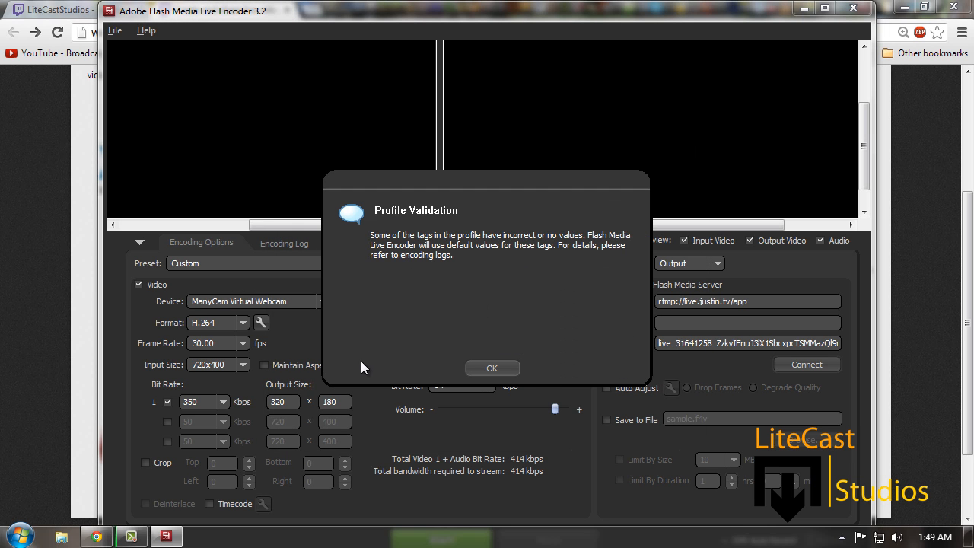
mouse_move(522, 255)
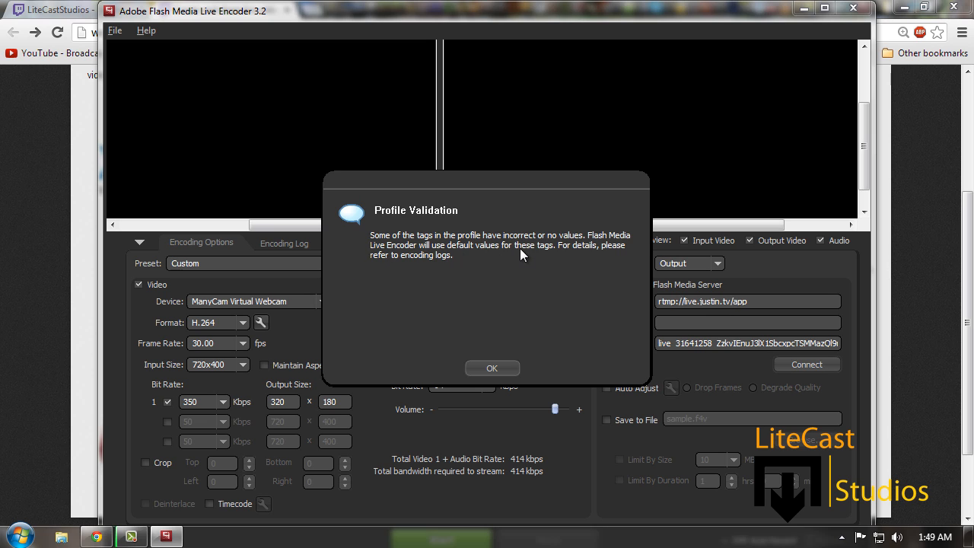
mouse_move(533, 249)
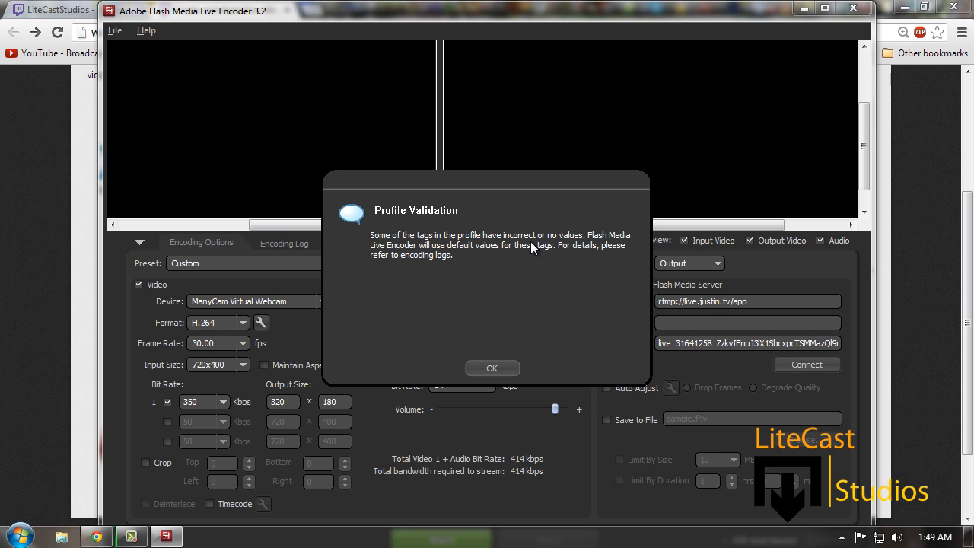
mouse_move(532, 251)
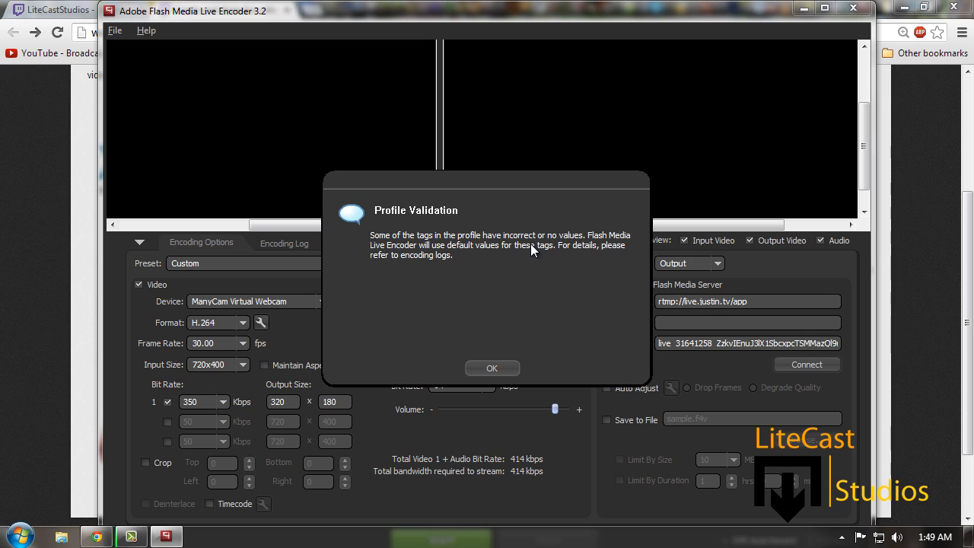
mouse_move(554, 245)
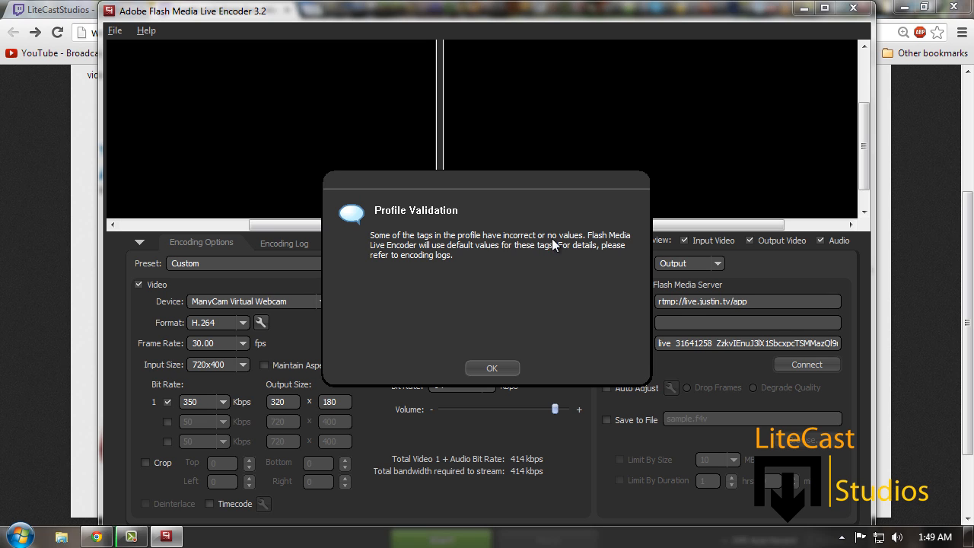
mouse_move(510, 370)
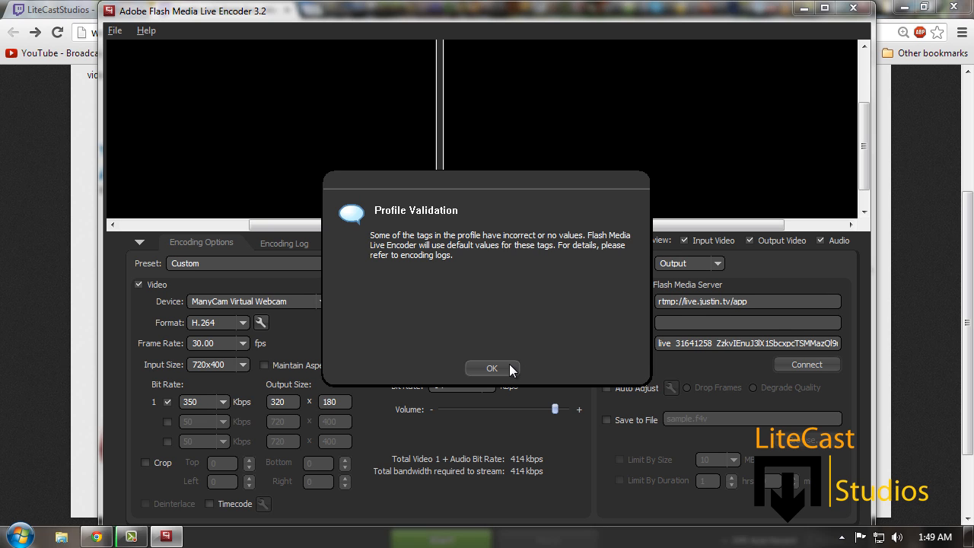
left_click(492, 368)
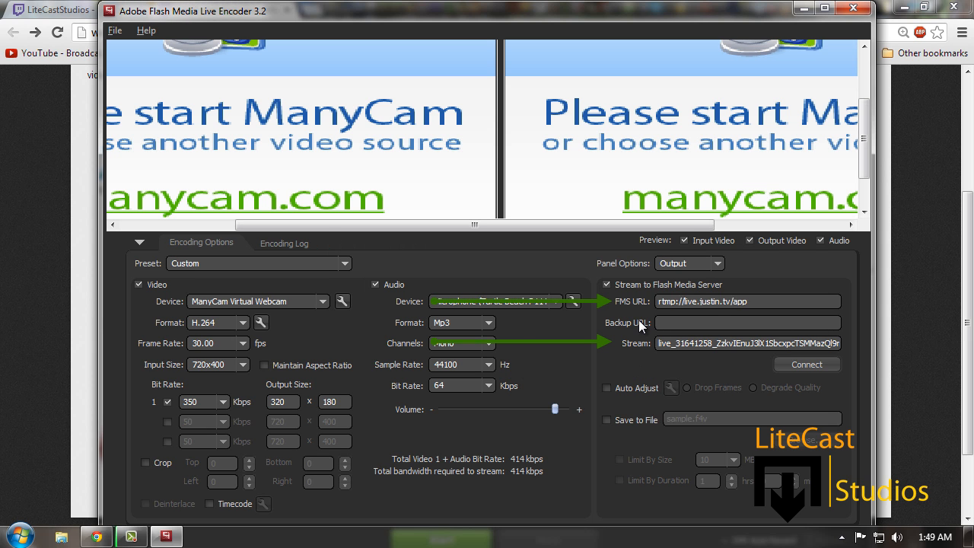
mouse_move(384, 369)
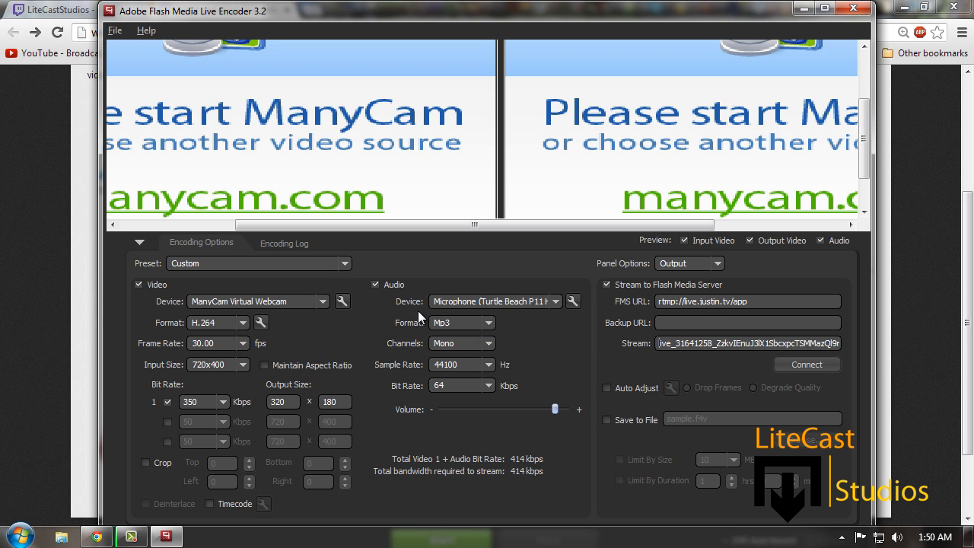
mouse_move(551, 326)
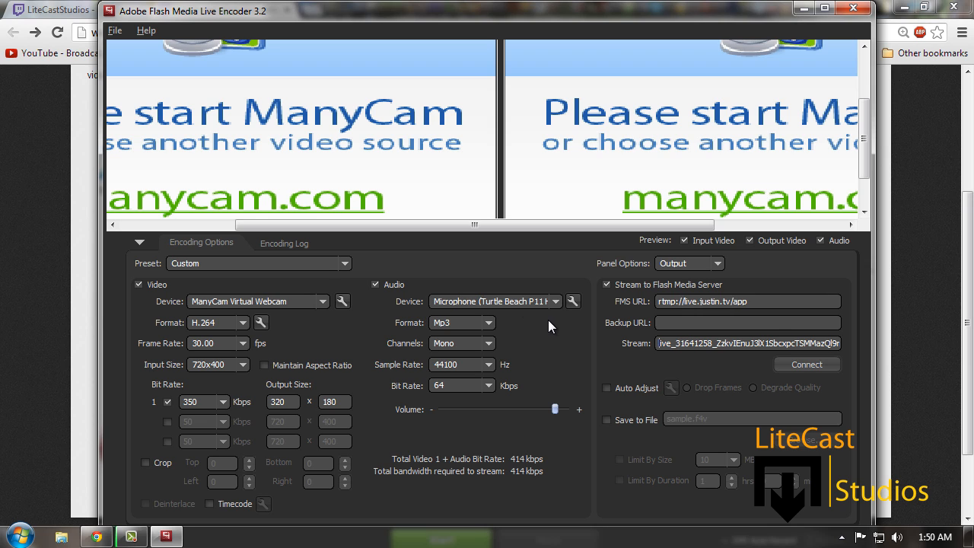
Step: Set audio Channels to Stereo at 96 kbps, keeping the headset microphone and 44100 Hz
left_click(556, 302)
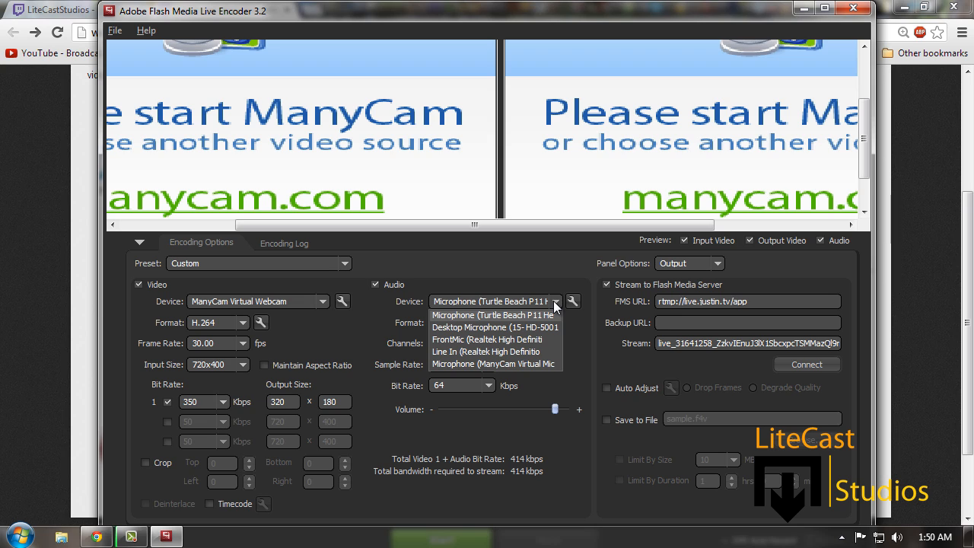
left_click(493, 315)
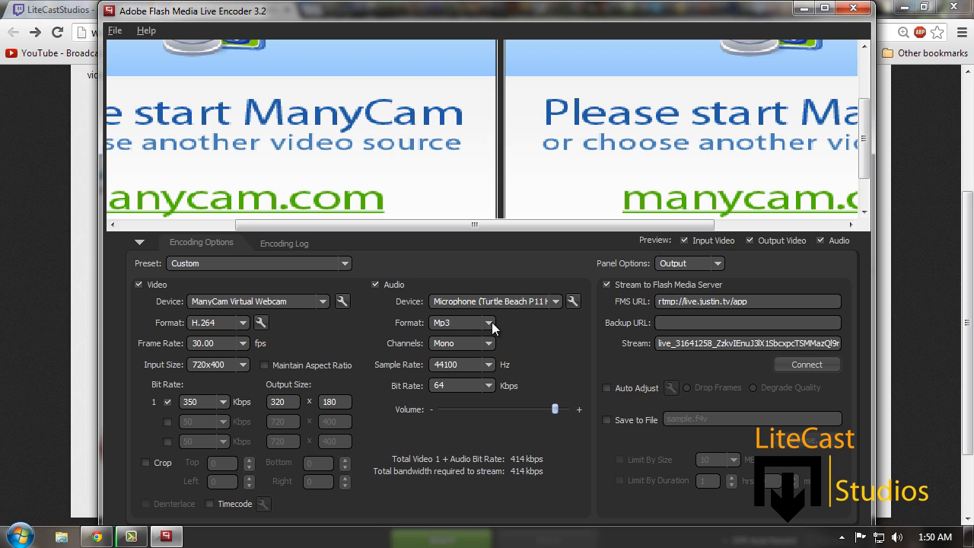
left_click(462, 344)
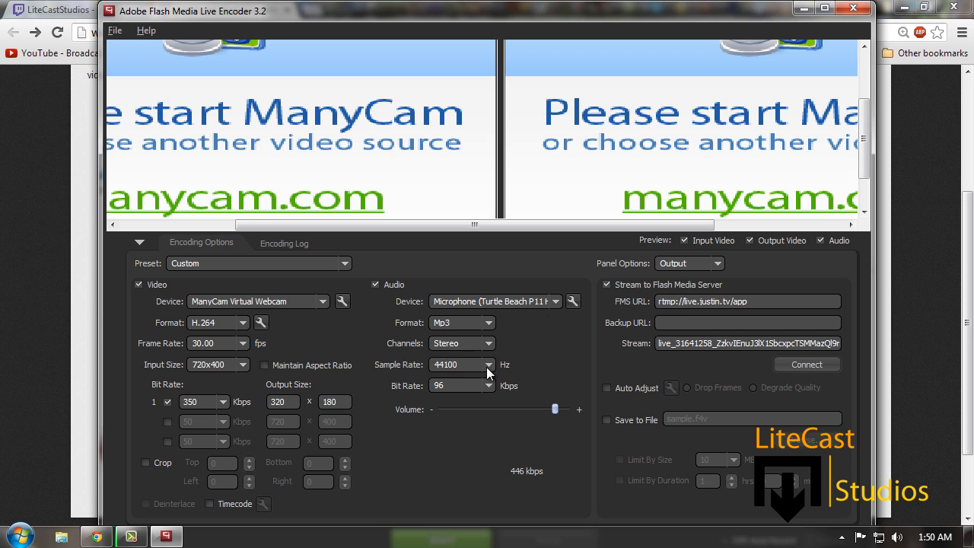
left_click(488, 343)
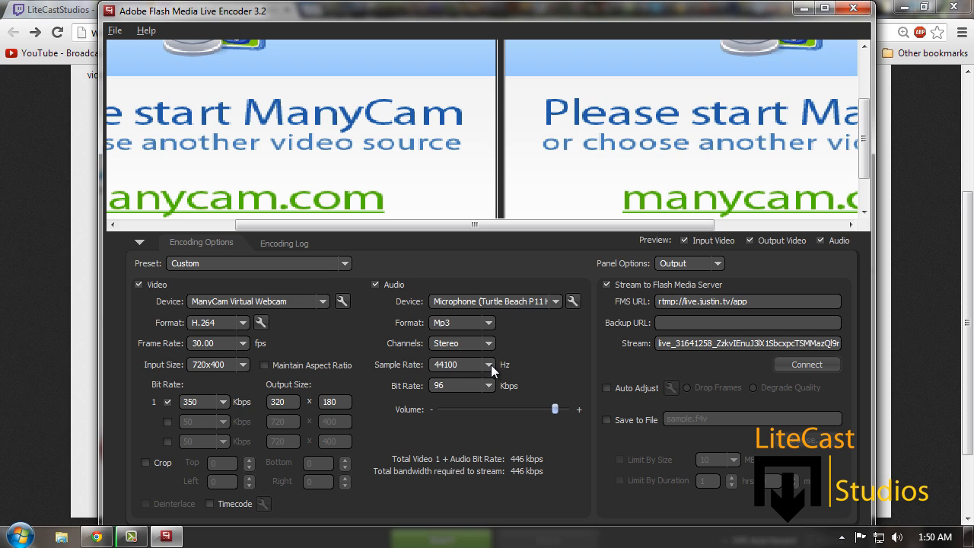
left_click(487, 364)
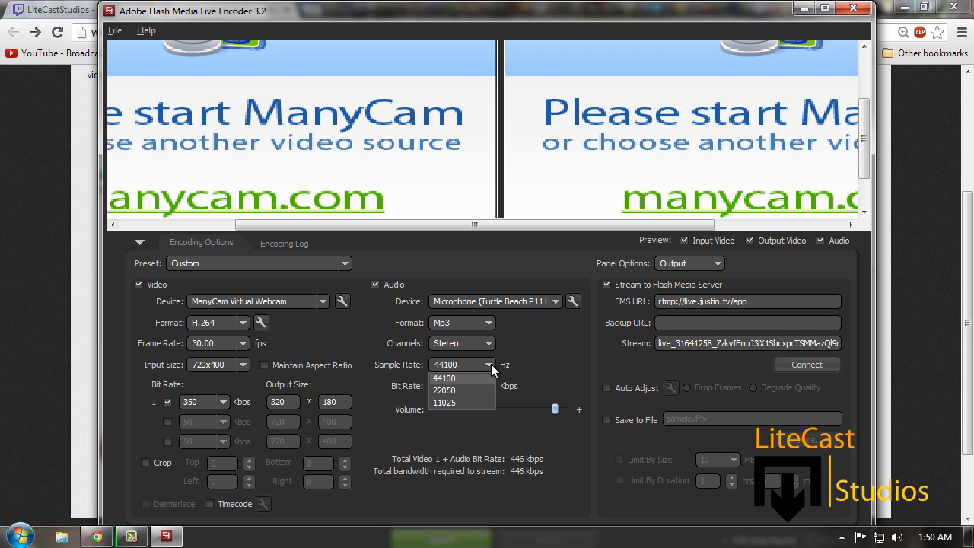
left_click(445, 378)
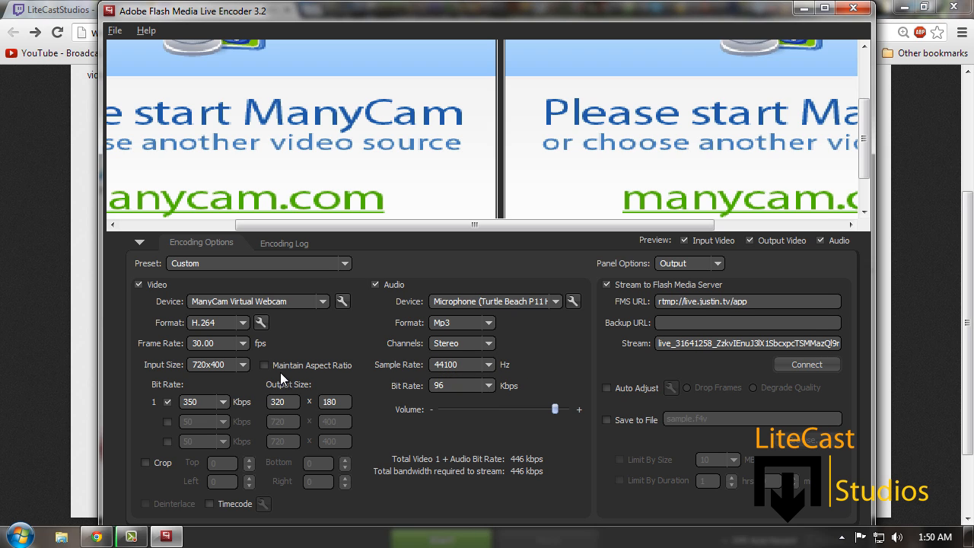
mouse_move(296, 335)
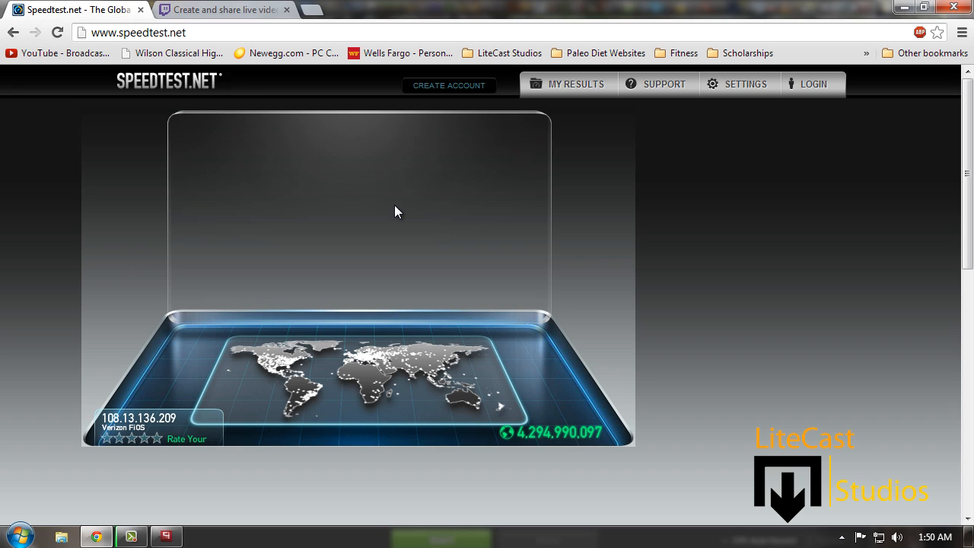
mouse_move(137, 436)
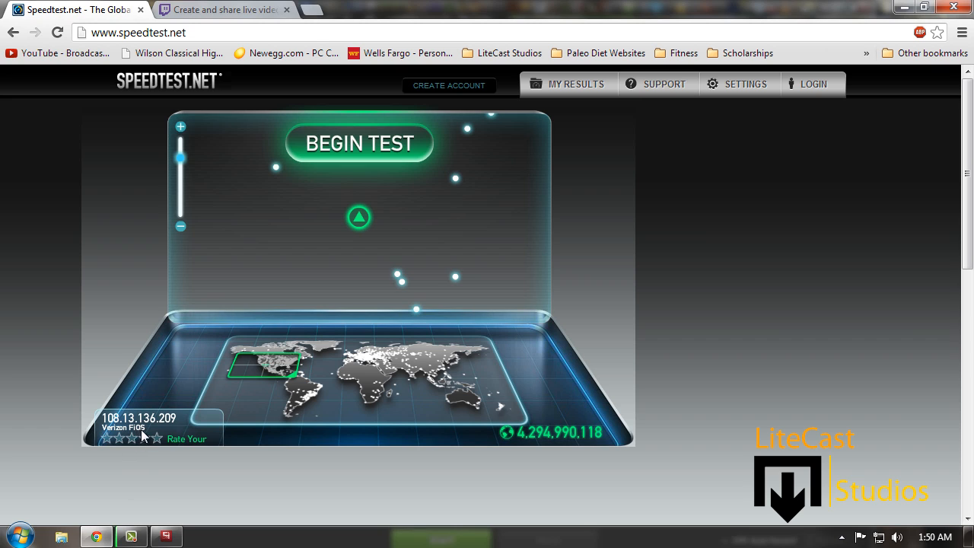
Step: Start the internet speed test on speedtest.net
left_click(360, 144)
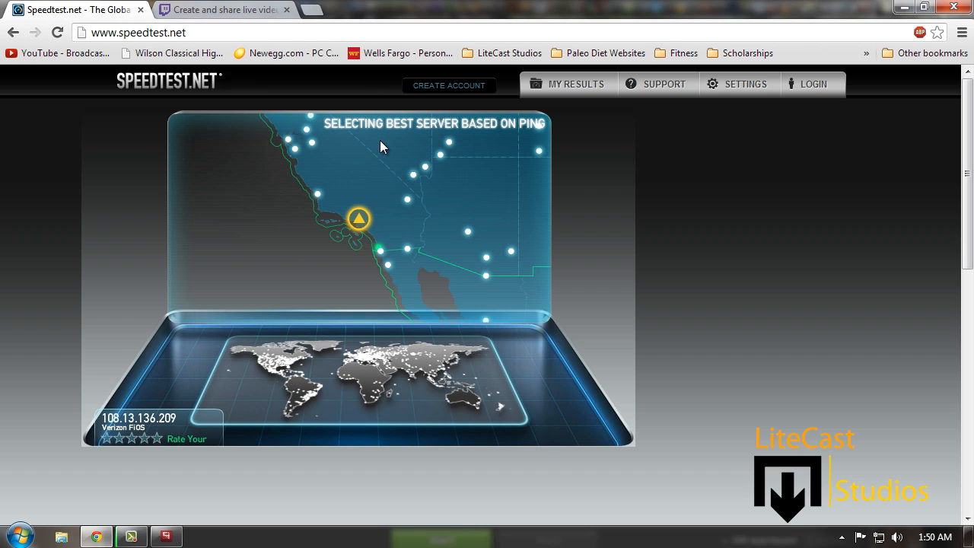
mouse_move(385, 152)
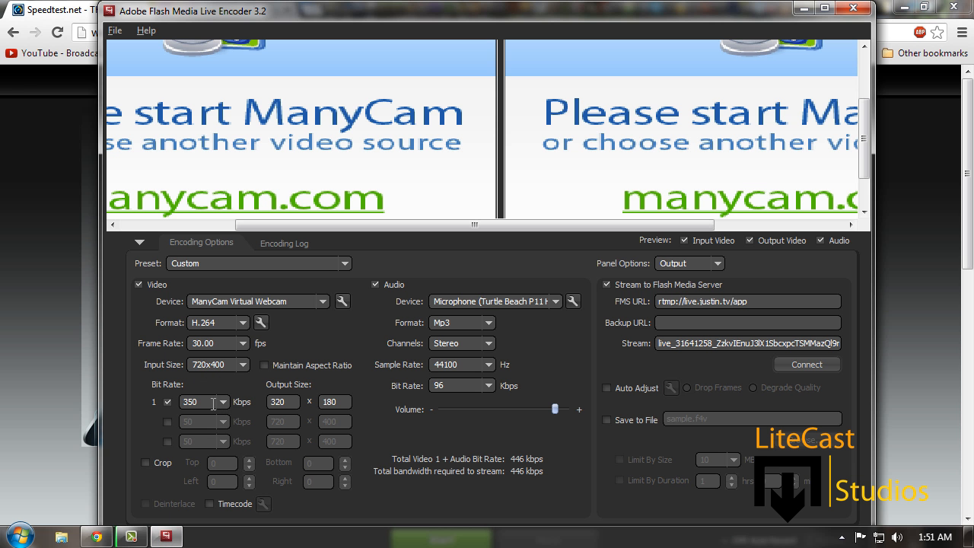
mouse_move(76, 373)
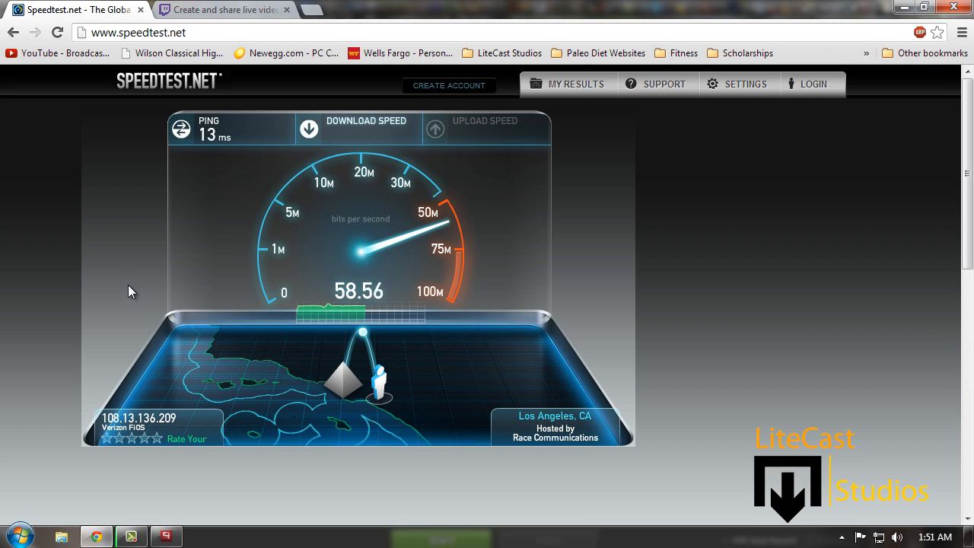
mouse_move(342, 170)
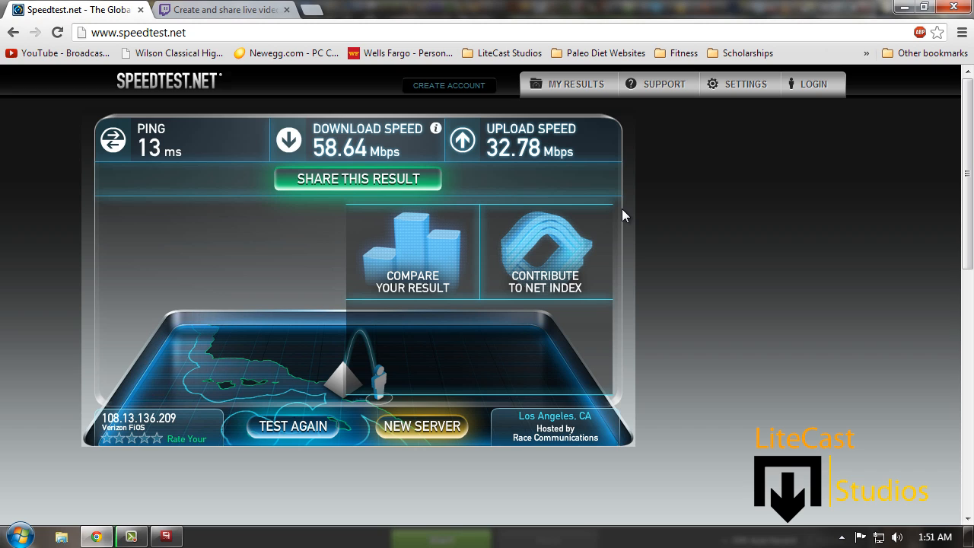
mouse_move(639, 212)
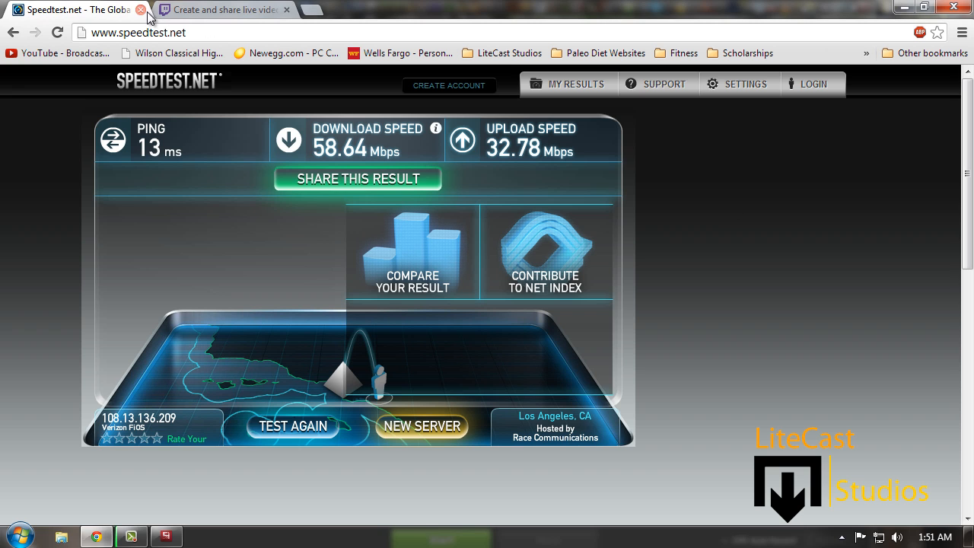
Step: Set the video input size to 1280x720 and the video bit rate to 1000 kbps
left_click(165, 536)
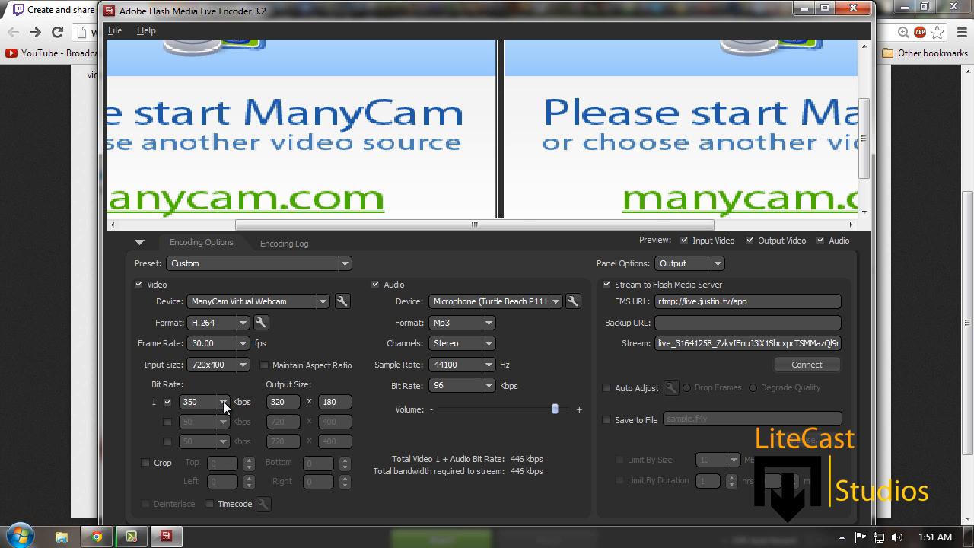
left_click(221, 402)
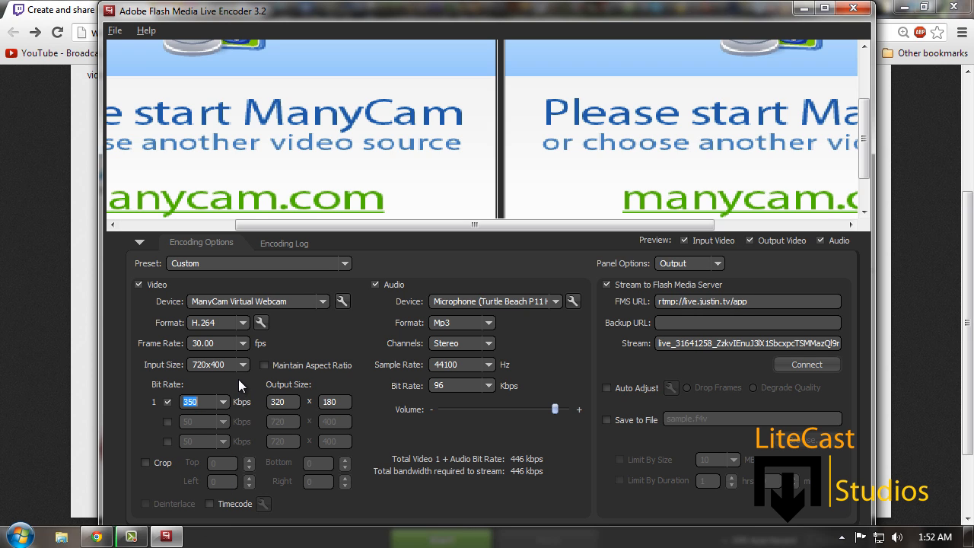
mouse_move(218, 364)
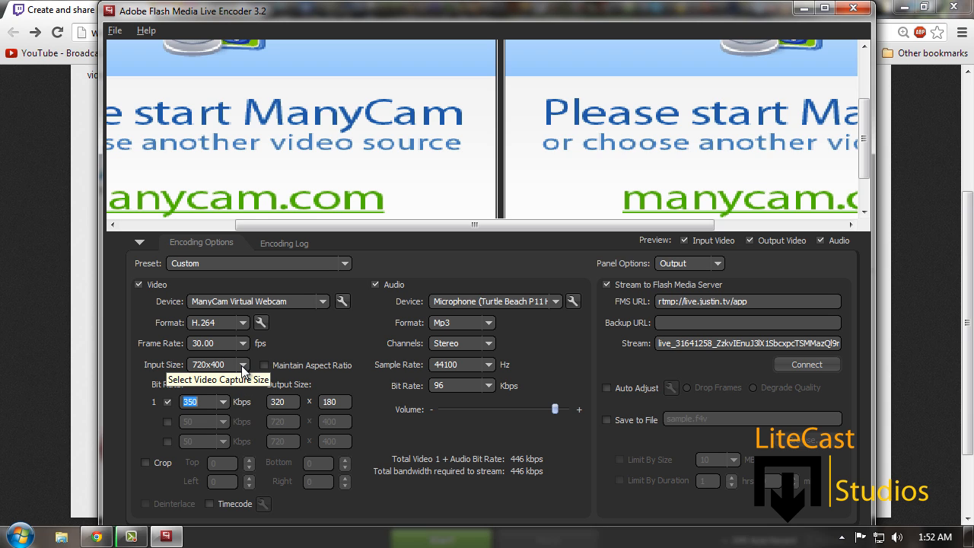
left_click(242, 365)
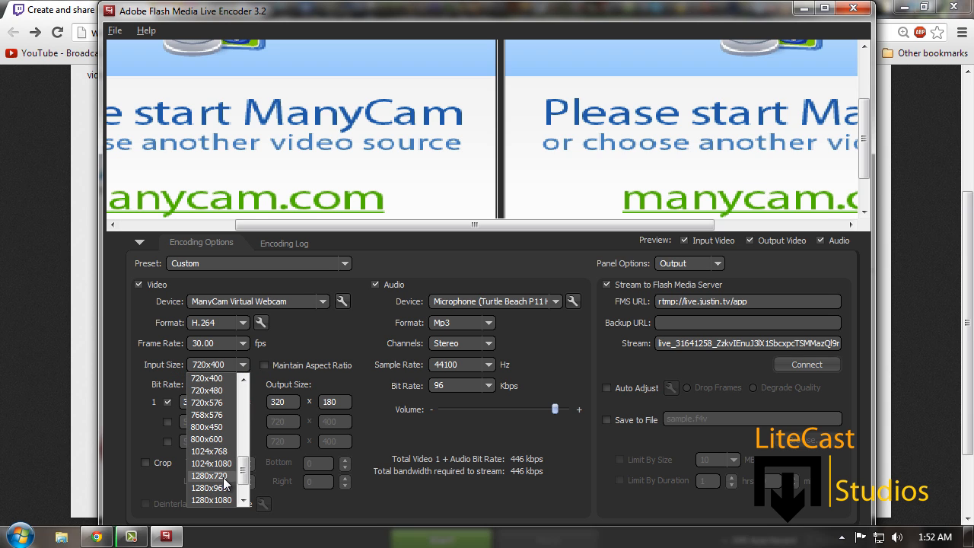
left_click(208, 475)
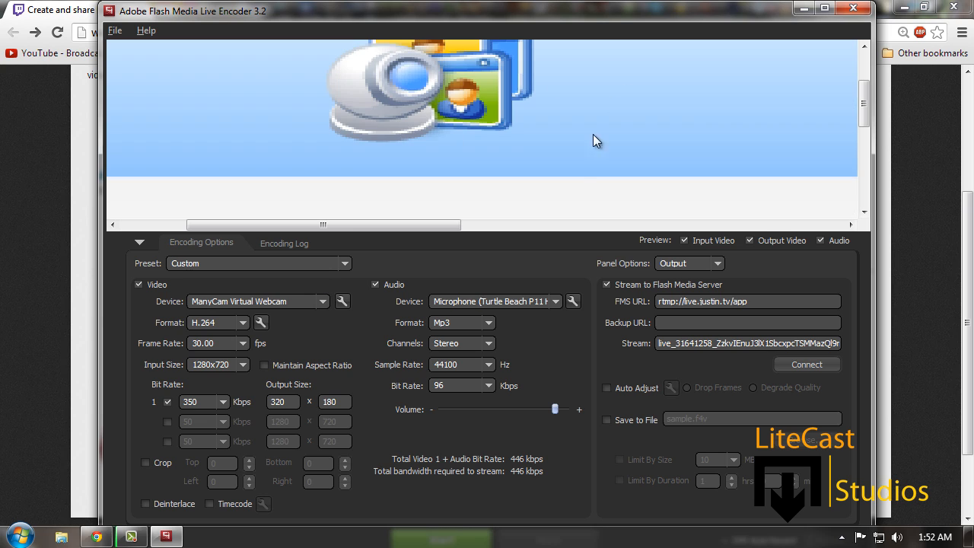
mouse_move(273, 193)
type("720")
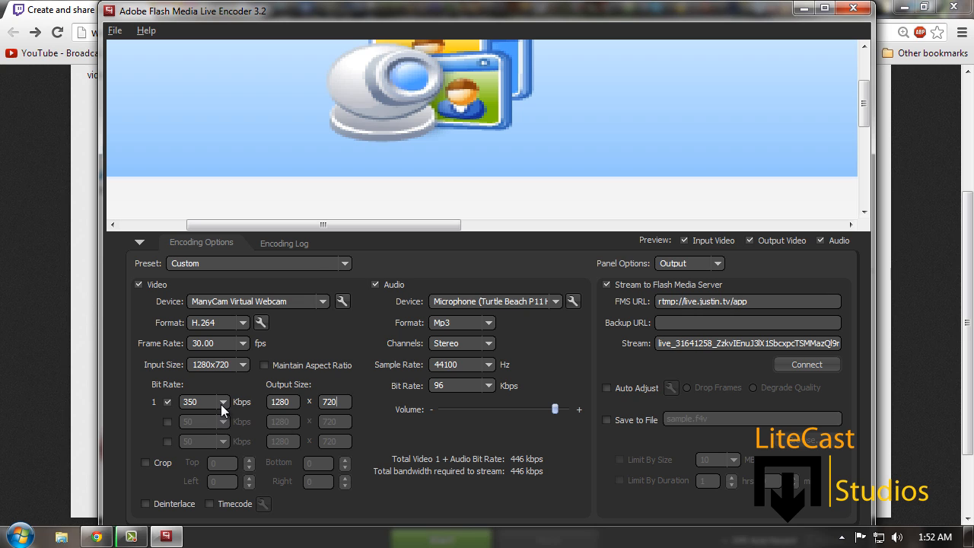
mouse_move(203, 402)
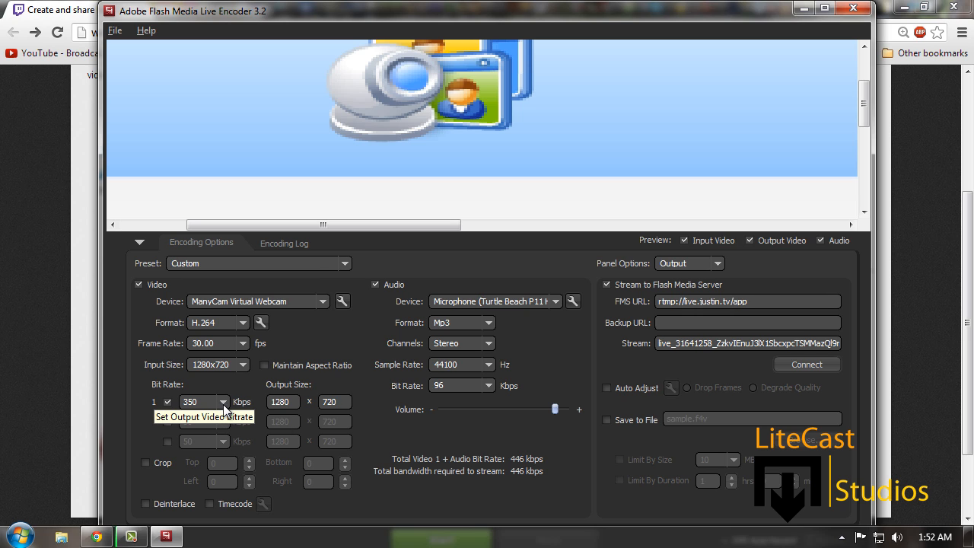
type("1000")
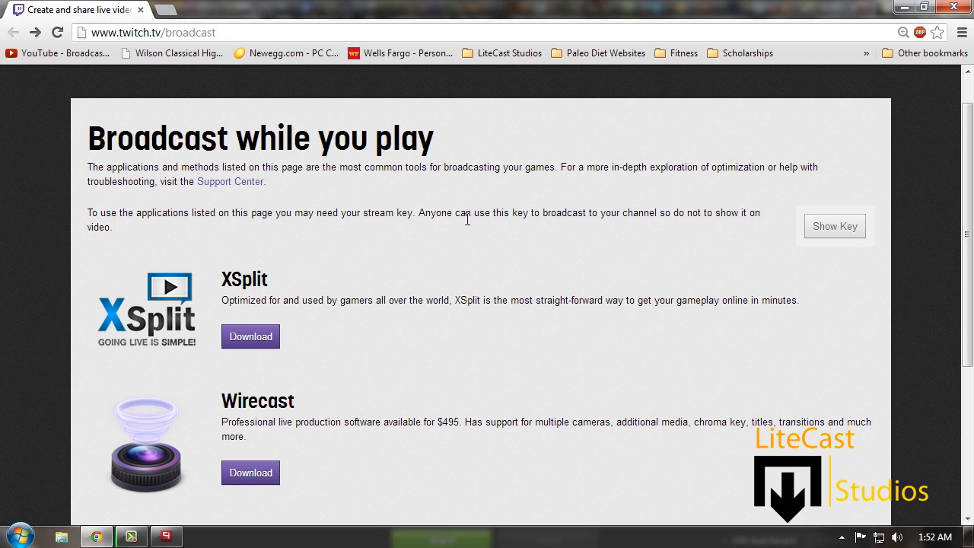
Step: Reveal the Twitch stream key with Show Key and select it
left_click(835, 226)
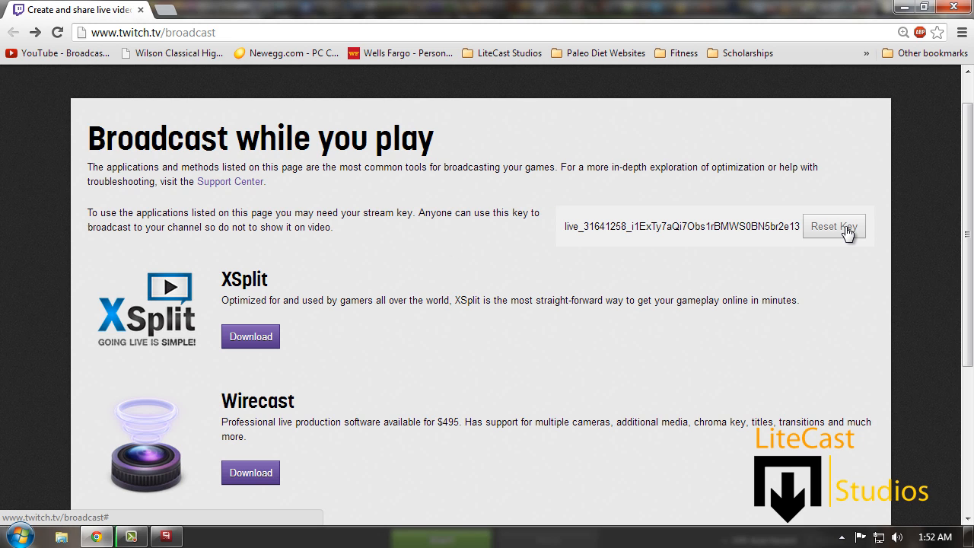
mouse_move(718, 226)
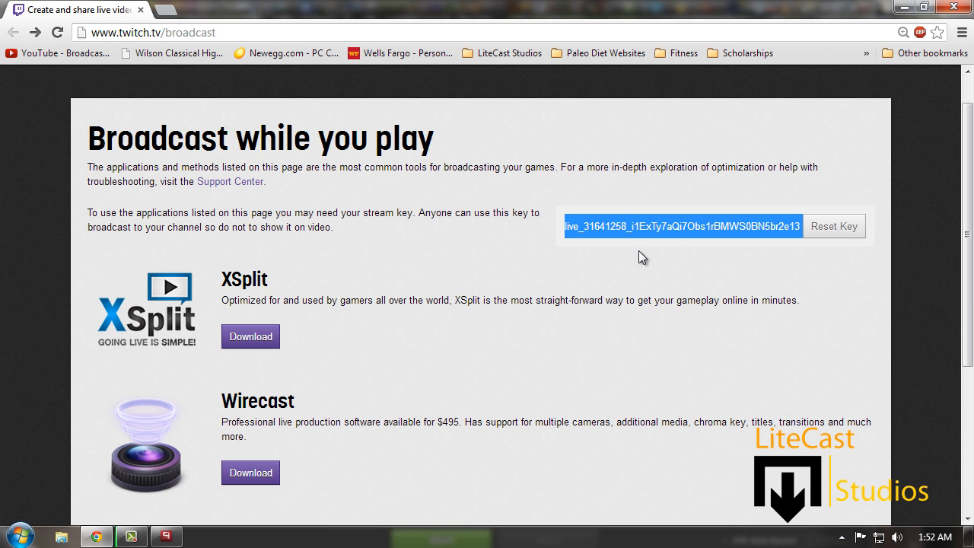
left_click(166, 536)
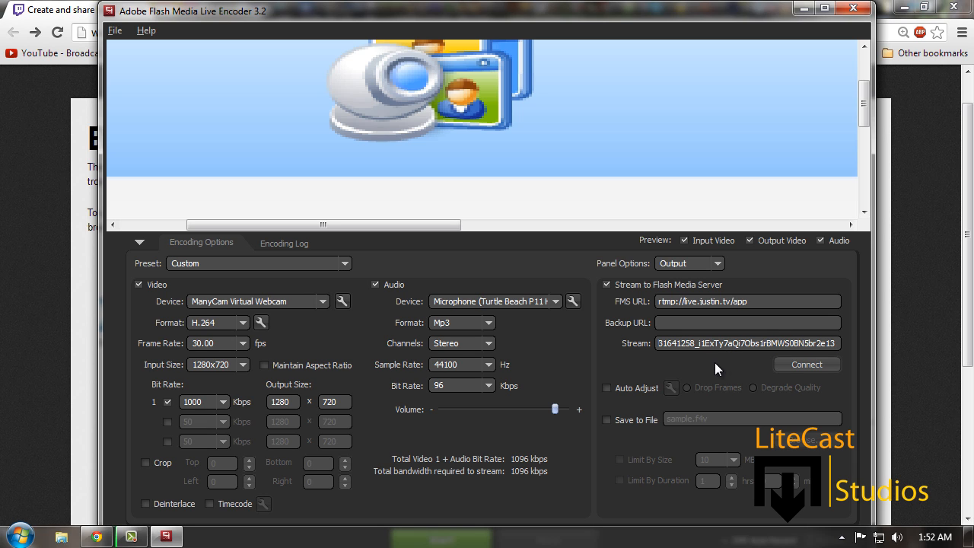
Step: Connect the encoder to the Twitch server
left_click(806, 363)
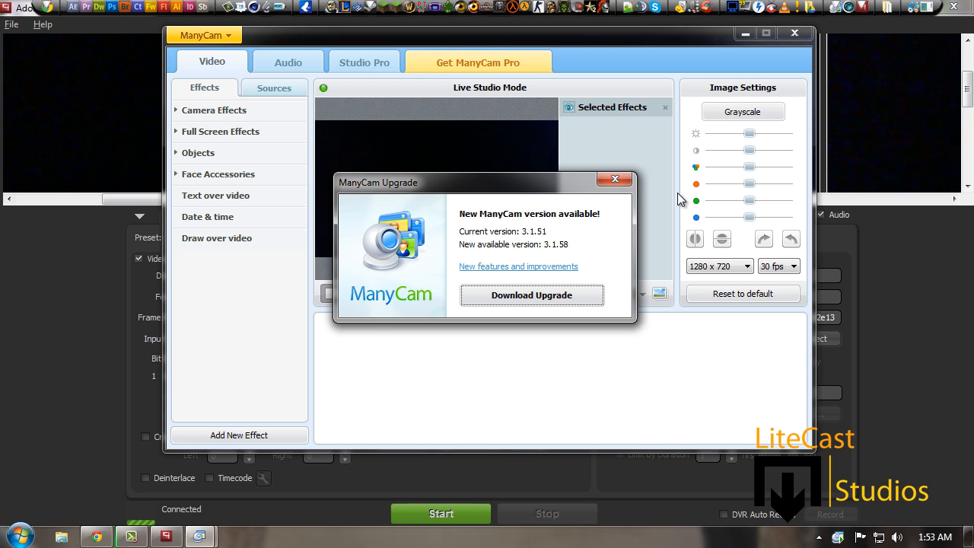
mouse_move(664, 200)
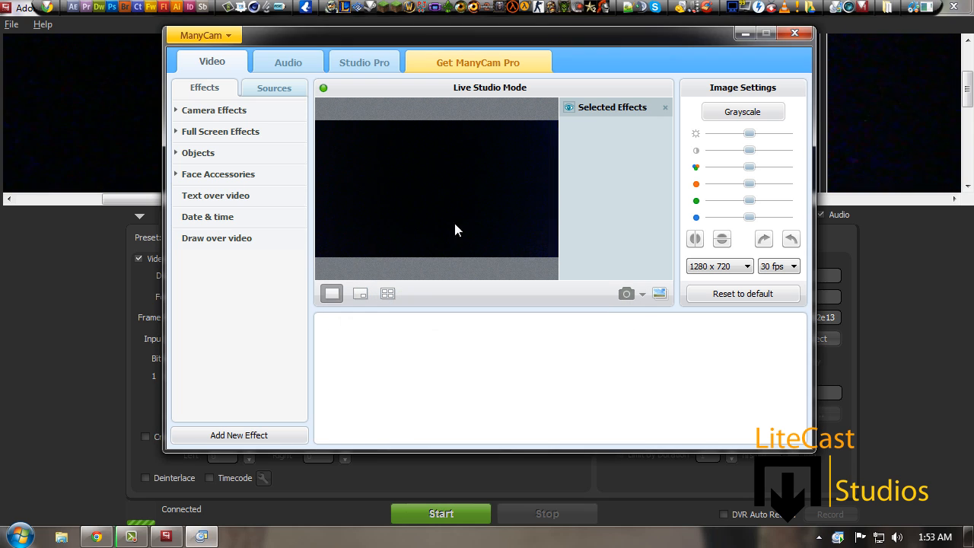
mouse_move(380, 166)
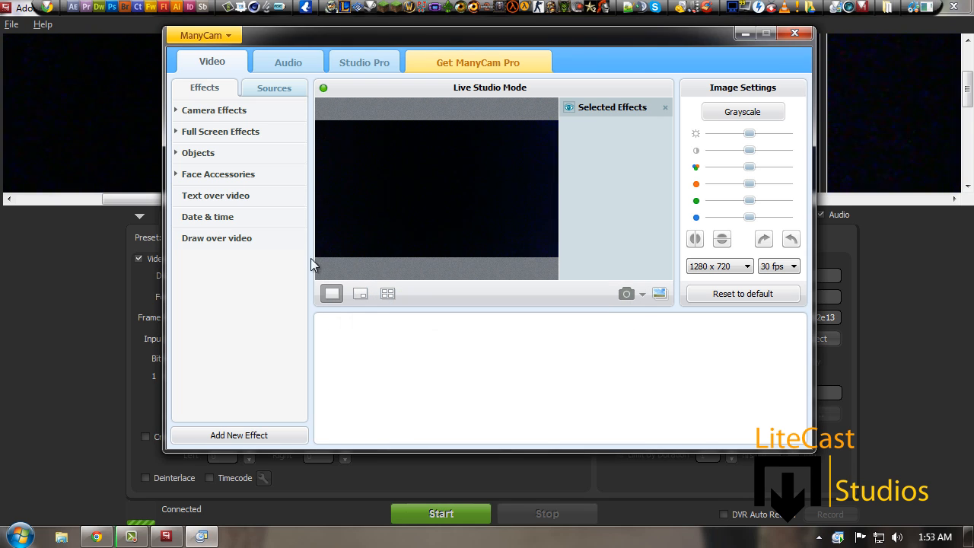
mouse_move(391, 234)
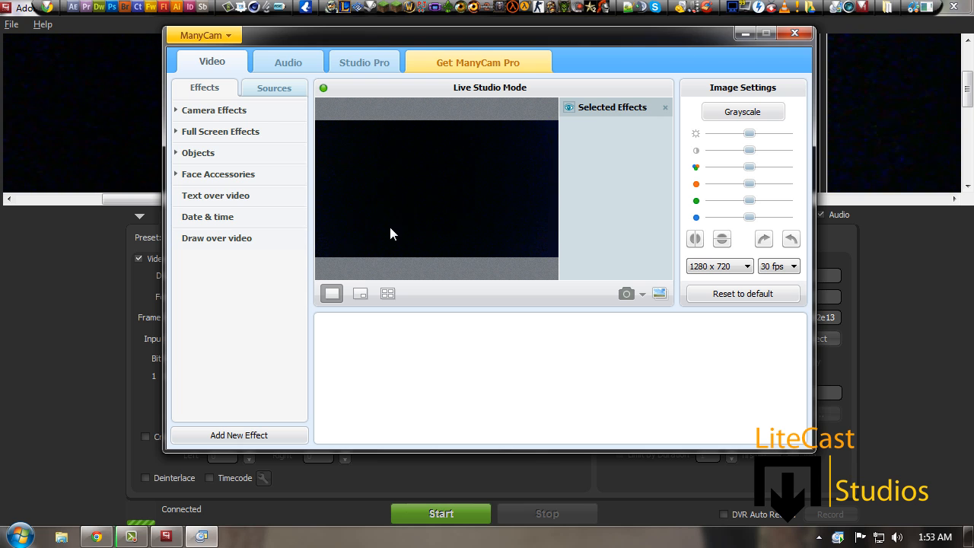
mouse_move(219, 221)
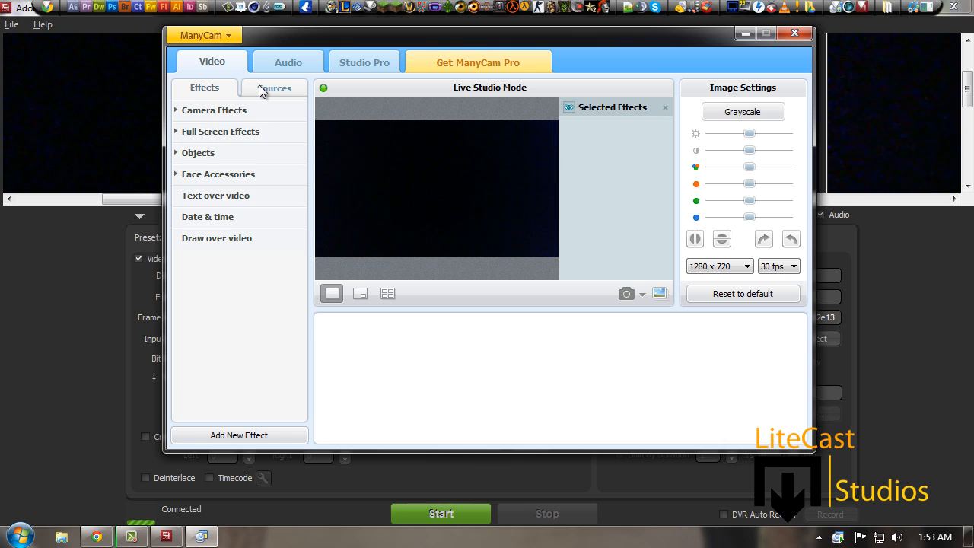
Step: Choose Desktop as ManyCam's video source, then close the ManyCam window
left_click(274, 87)
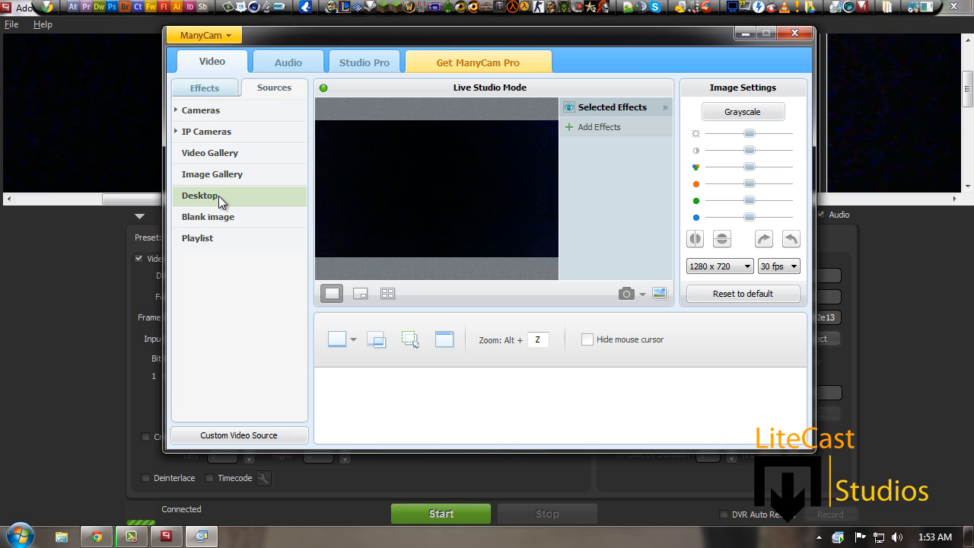
mouse_move(380, 343)
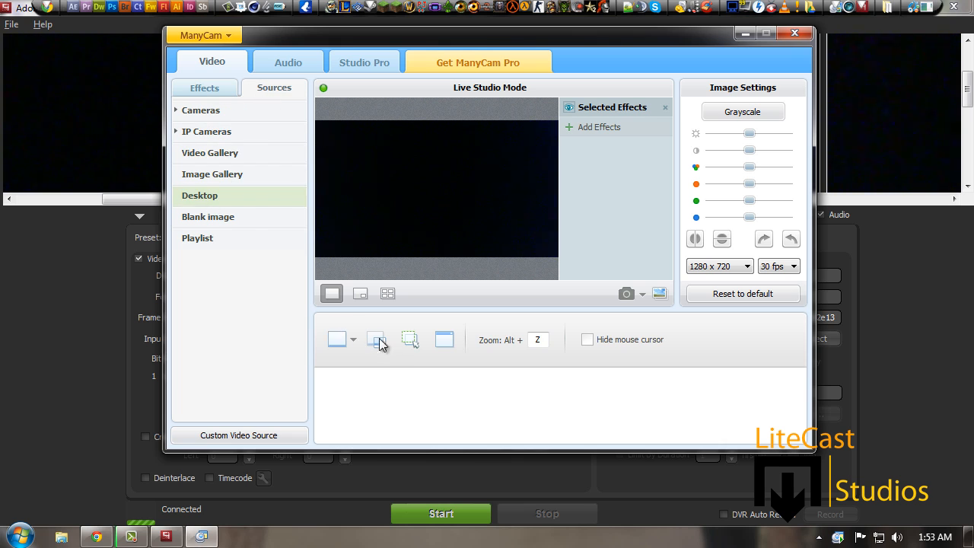
left_click(376, 338)
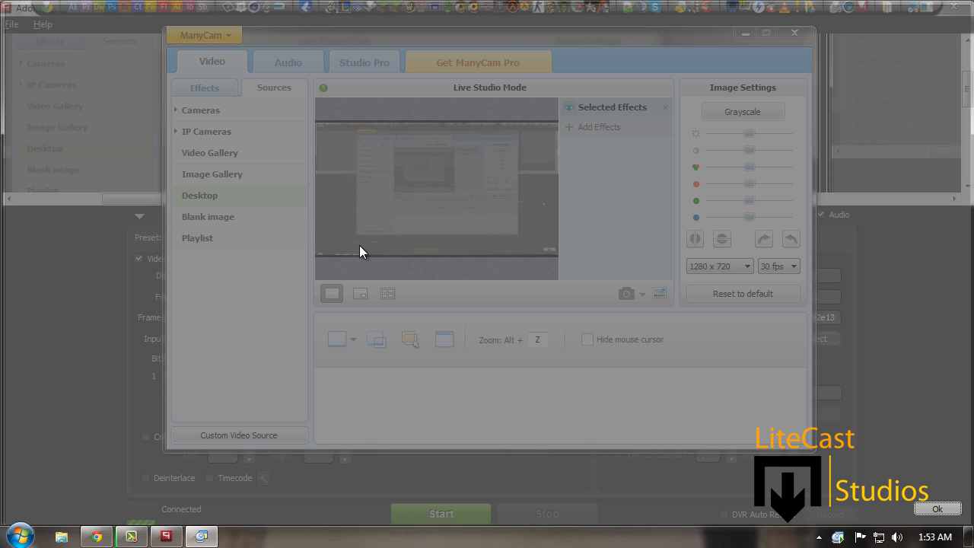
mouse_move(952, 507)
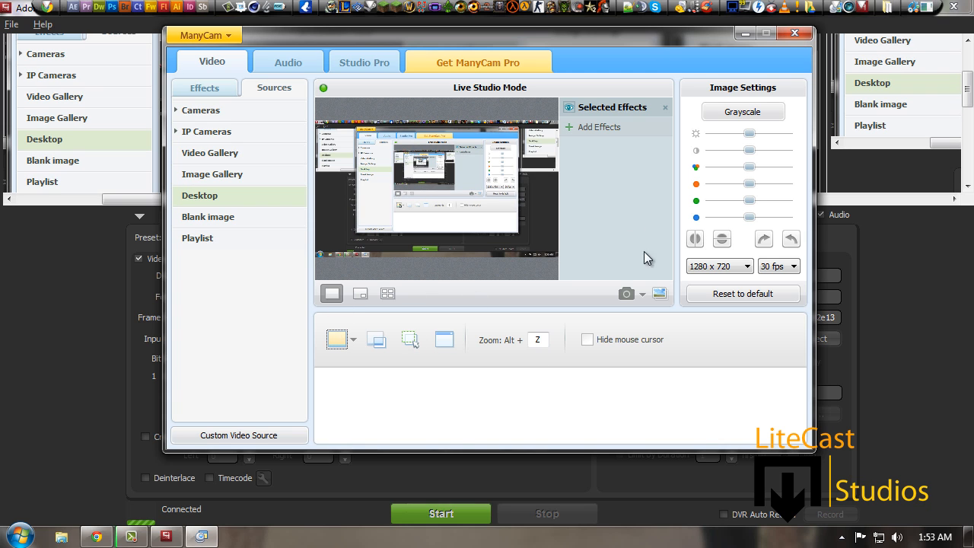
mouse_move(449, 180)
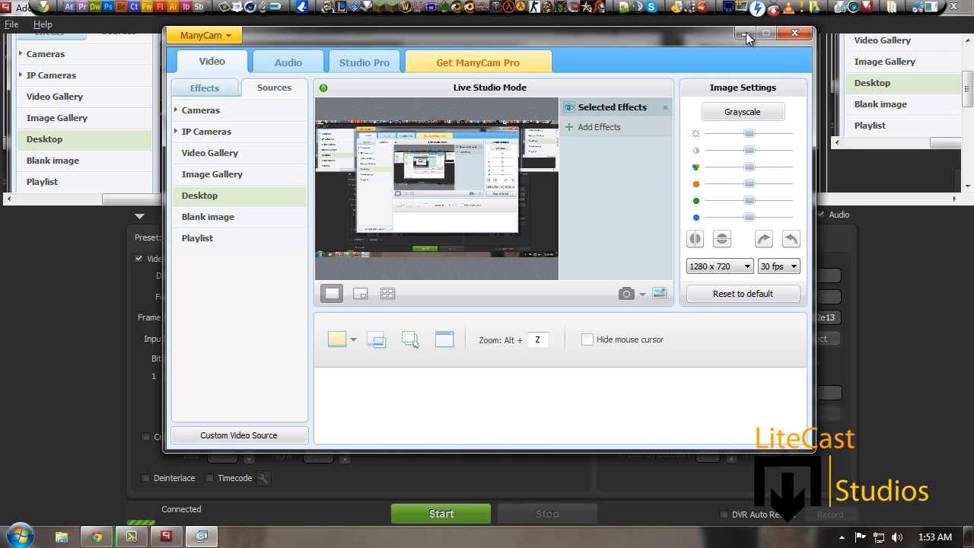
mouse_move(794, 34)
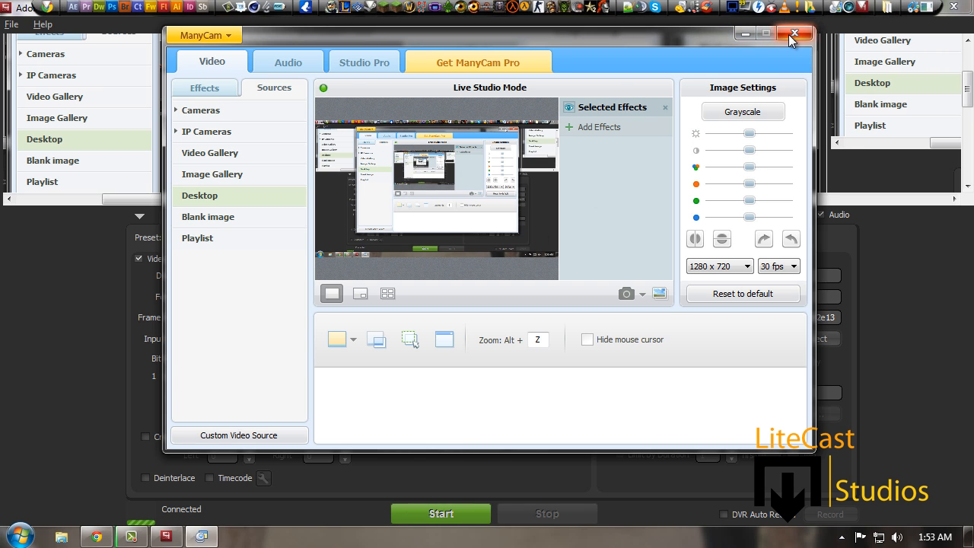
left_click(797, 33)
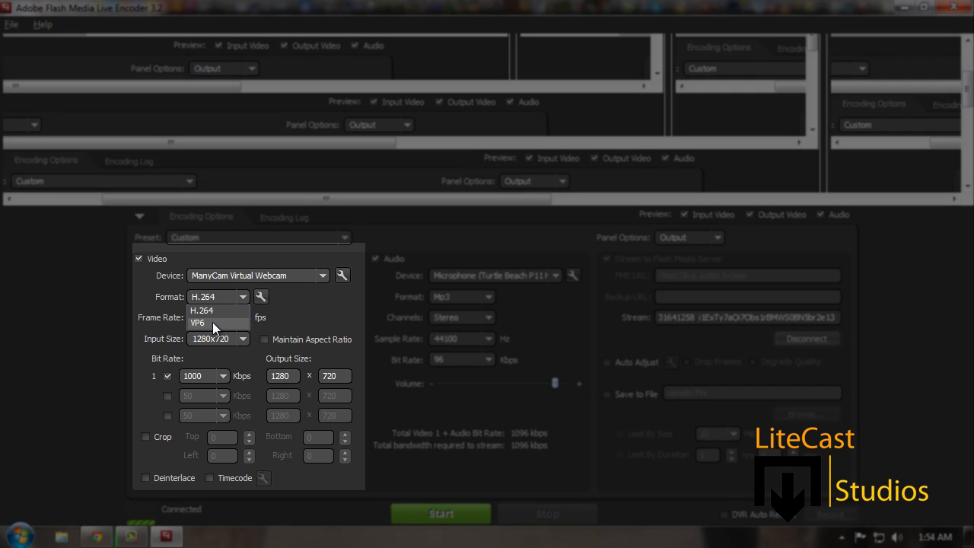
Step: Keep H.264 as the video format and start streaming to Twitch
left_click(201, 310)
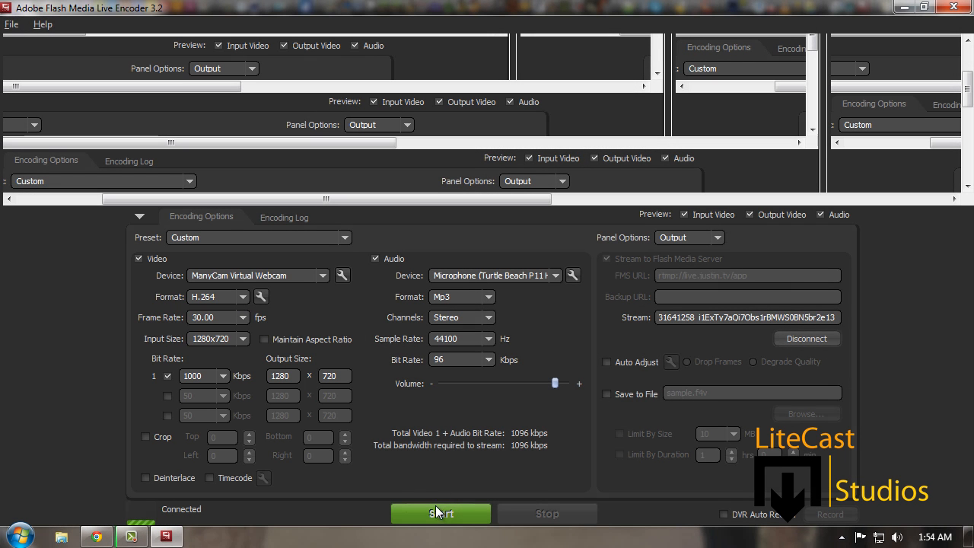
left_click(440, 513)
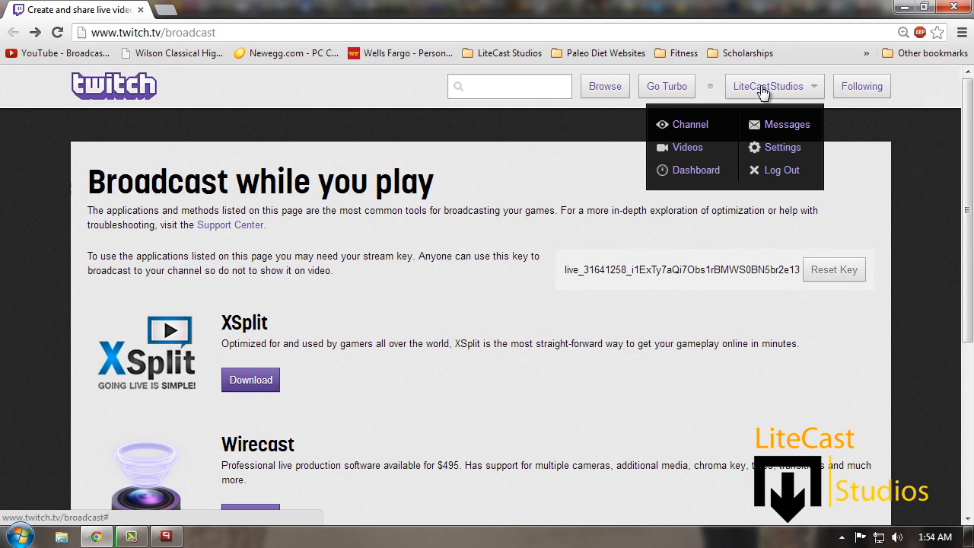
Step: Open the litecaststudios channel page to see the live 720p stream
left_click(690, 125)
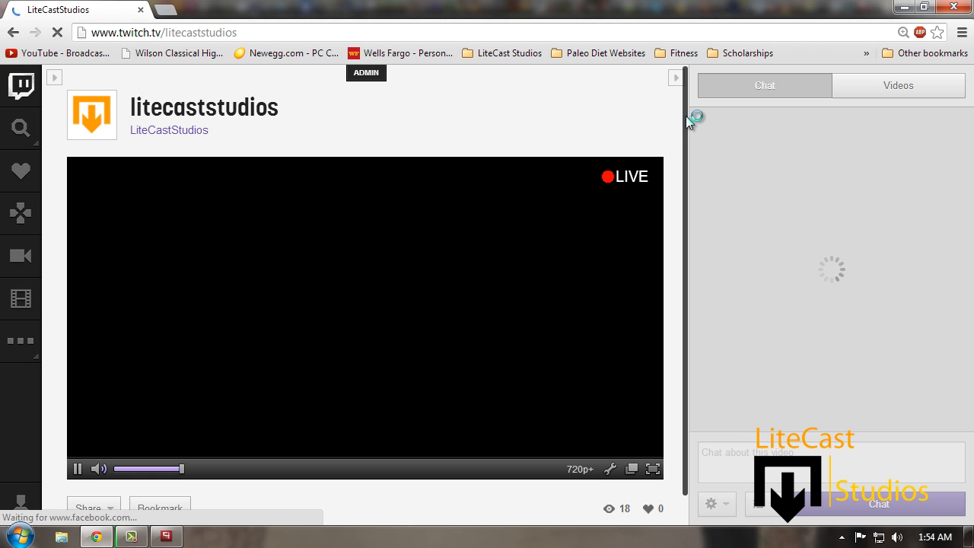
mouse_move(99, 468)
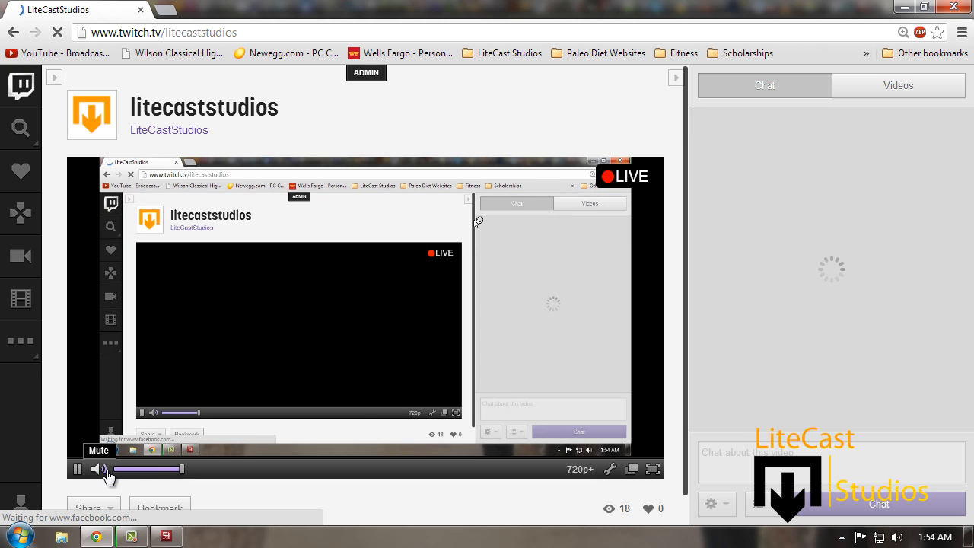